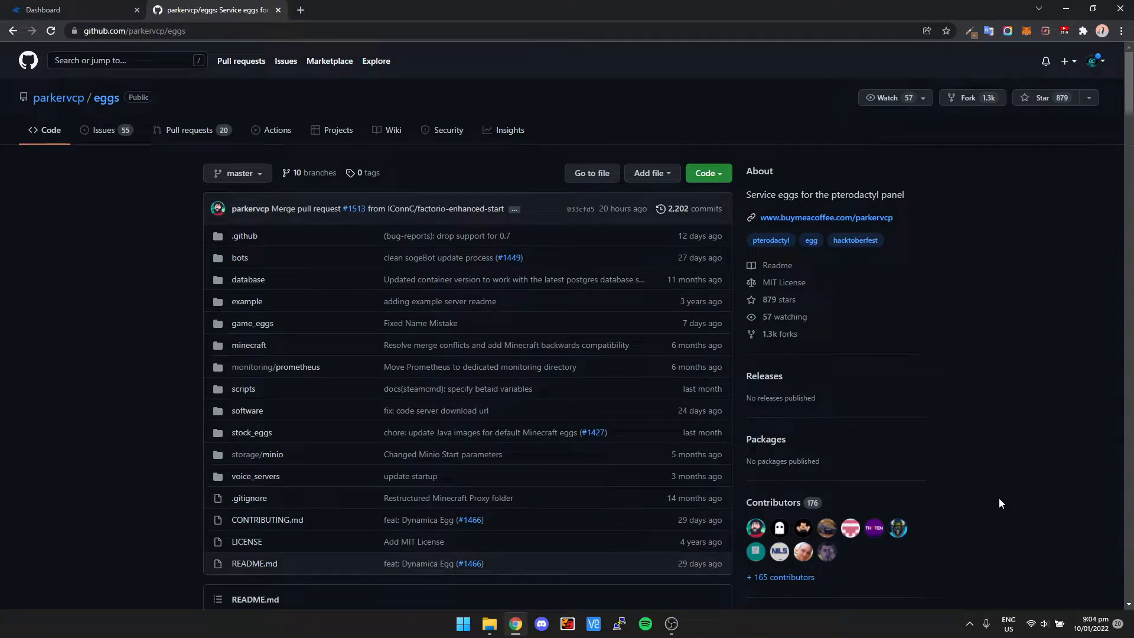
mouse_move(101, 261)
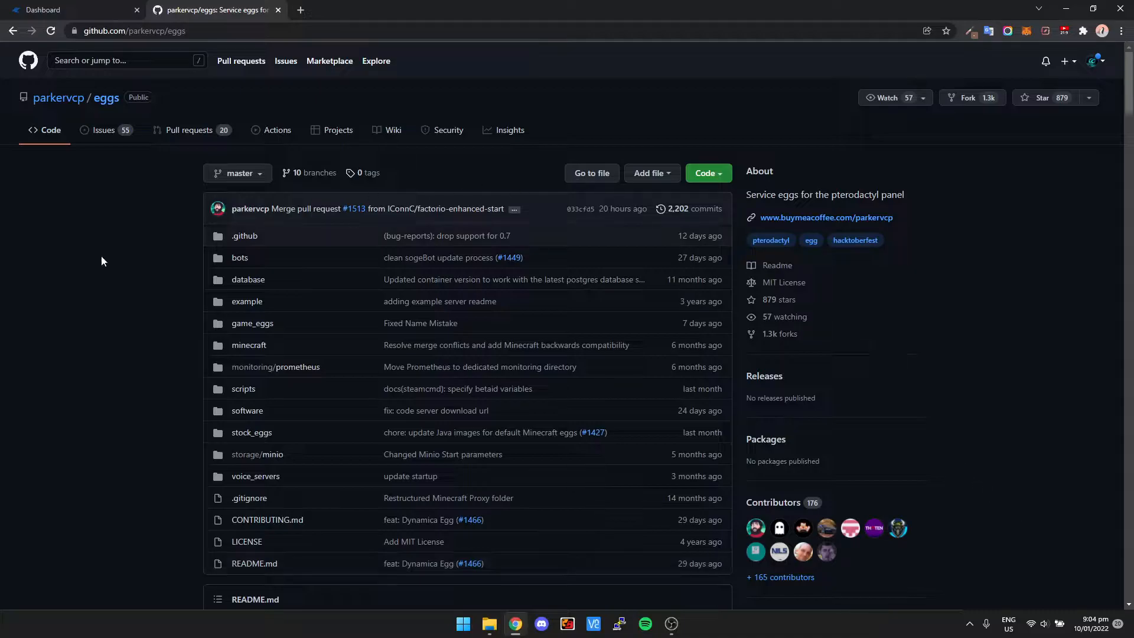
mouse_move(71, 242)
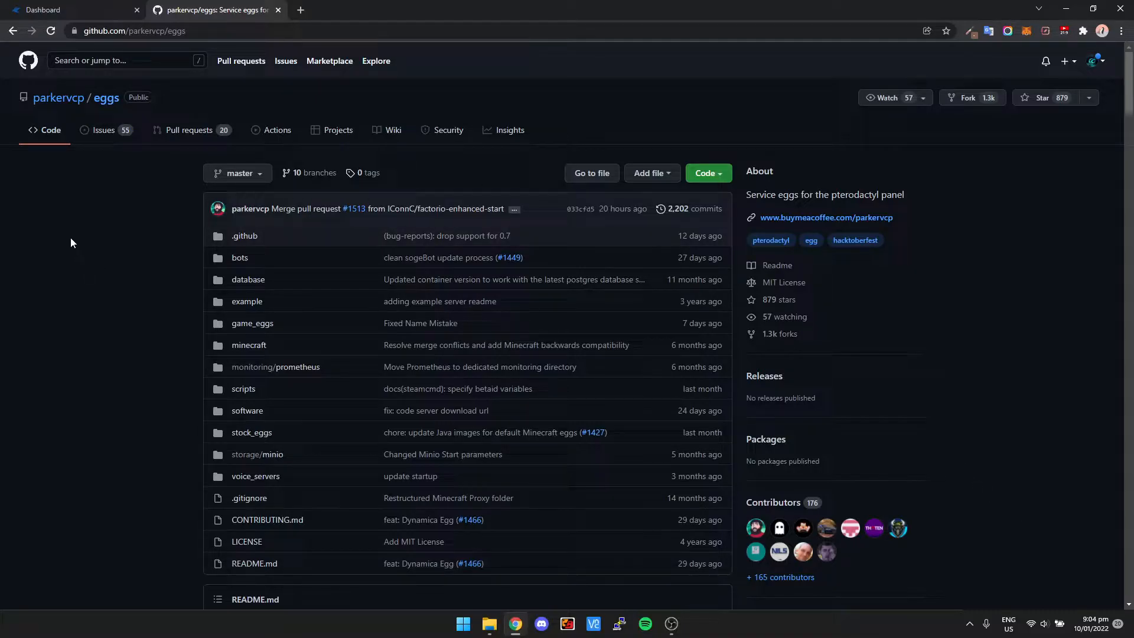
Switch to the Pterodactyl dashboard, which lists no servers for the account
left_click(65, 10)
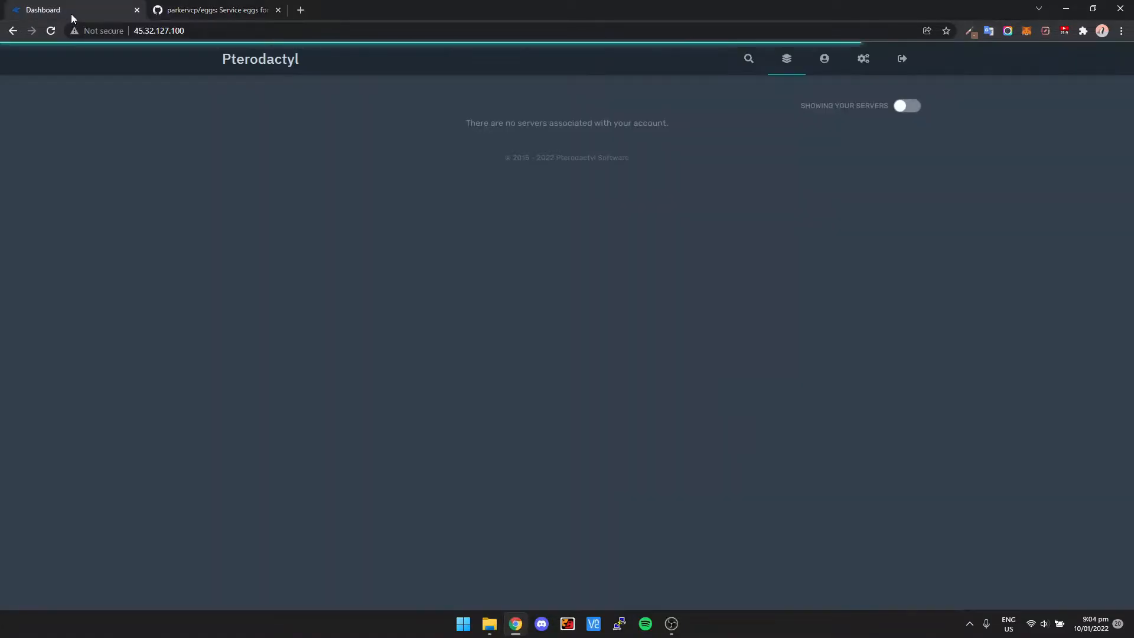
mouse_move(437, 186)
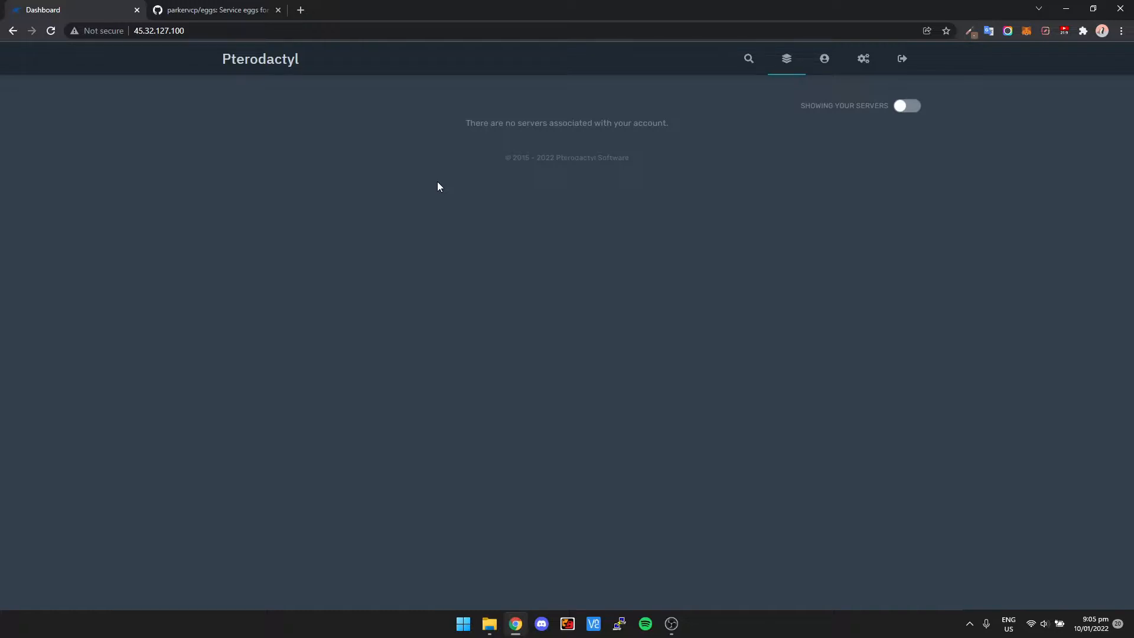
mouse_move(273, 180)
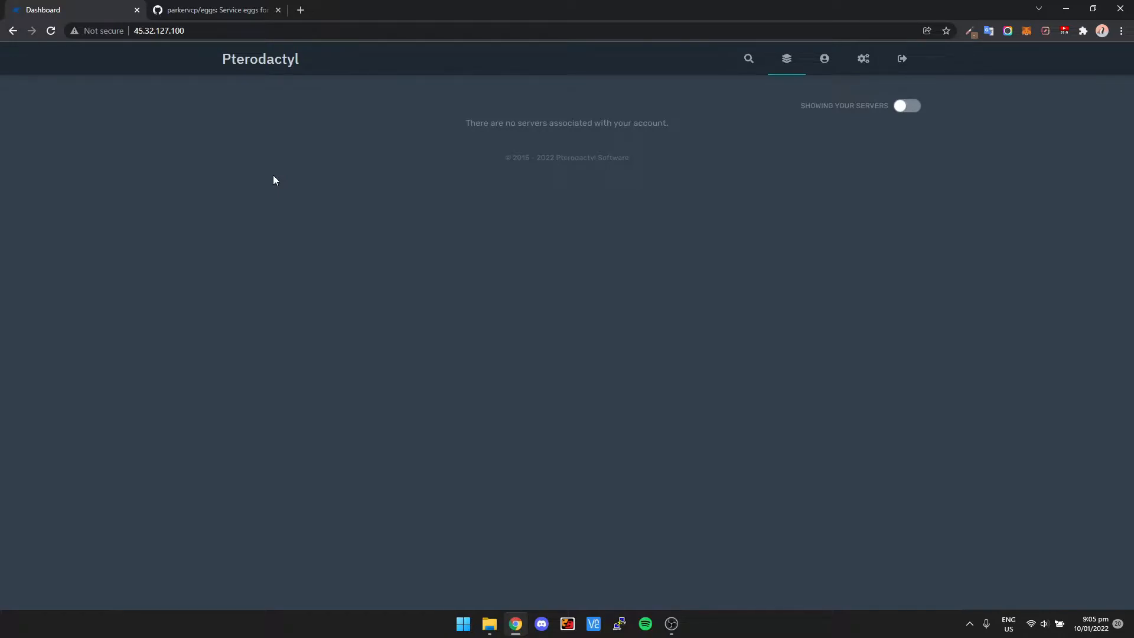
mouse_move(716, 193)
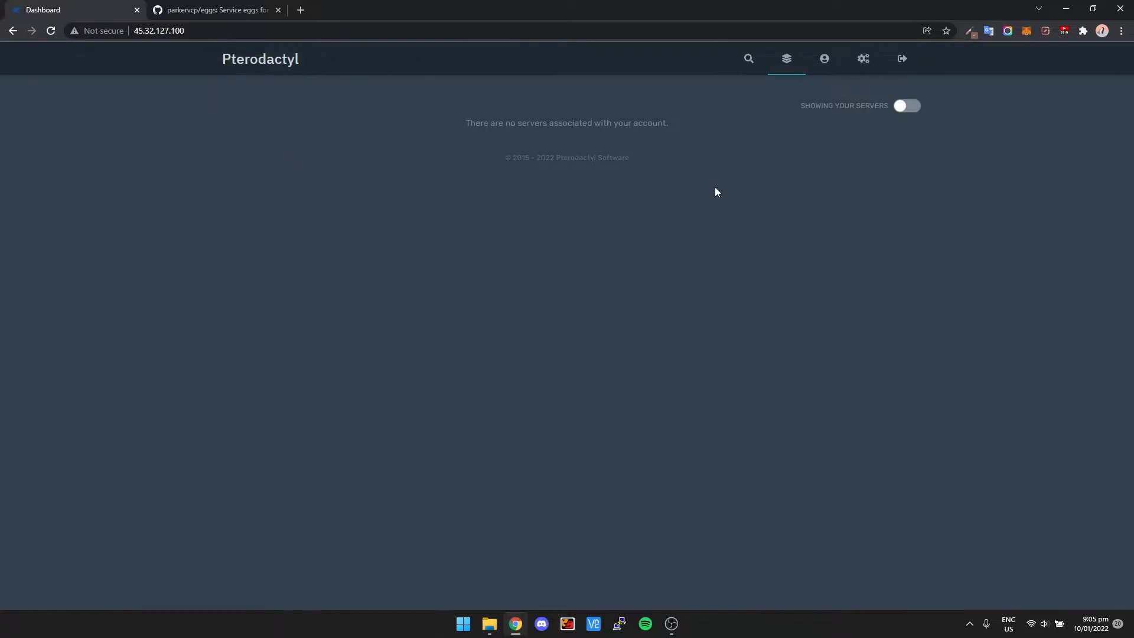
mouse_move(548, 231)
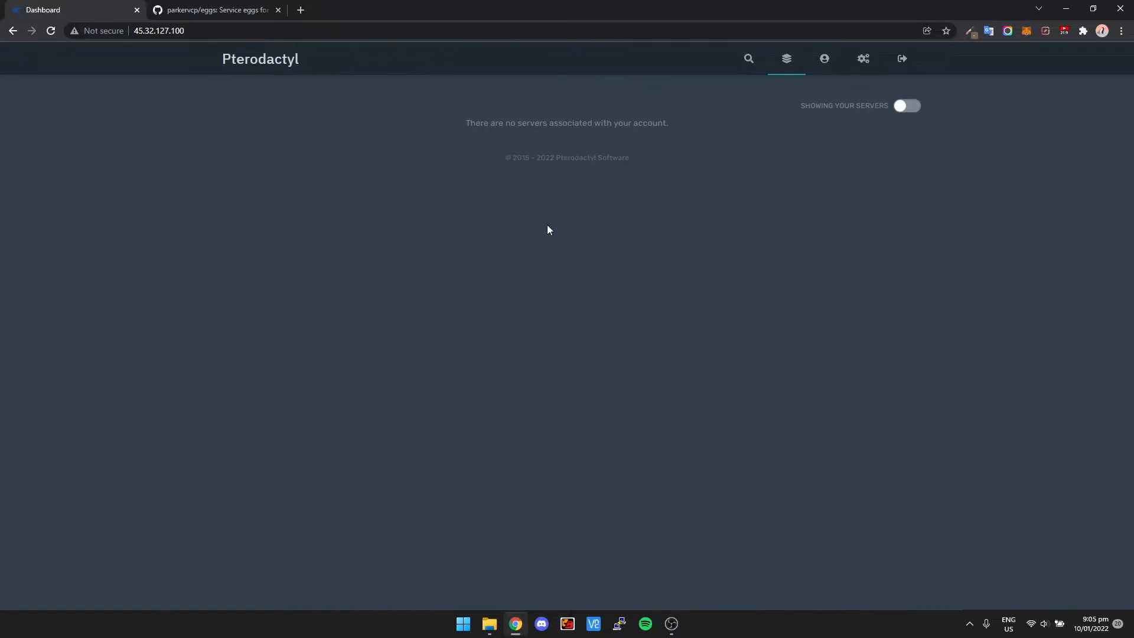
mouse_move(871, 86)
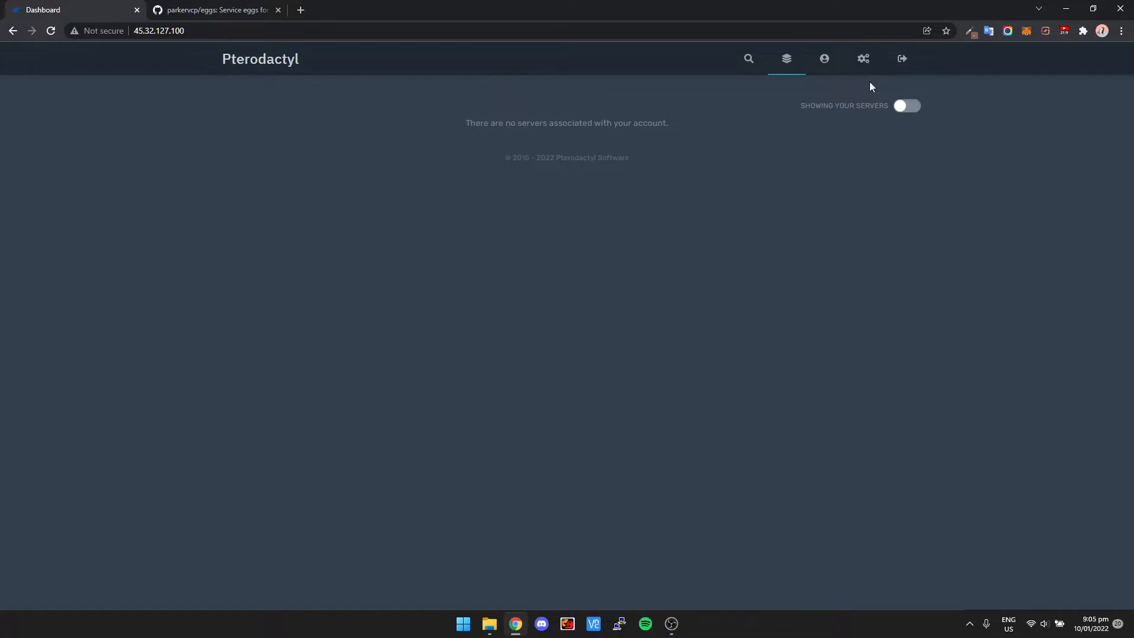
mouse_move(862, 59)
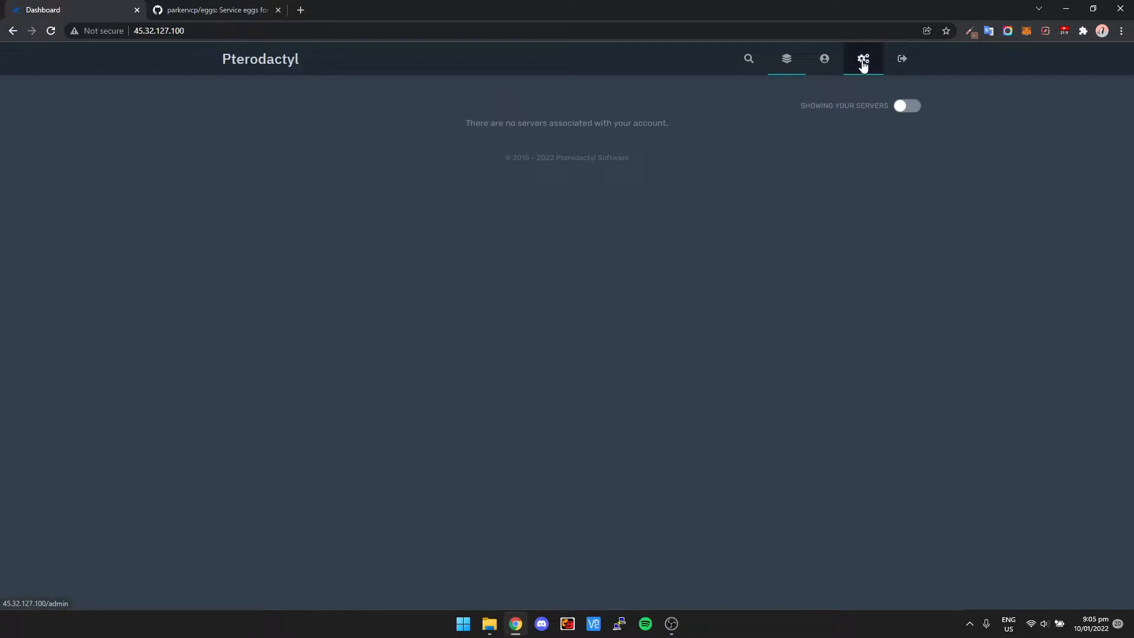
In the admin area, review the Source Engine nest's eggs and return to the Nests list
left_click(862, 59)
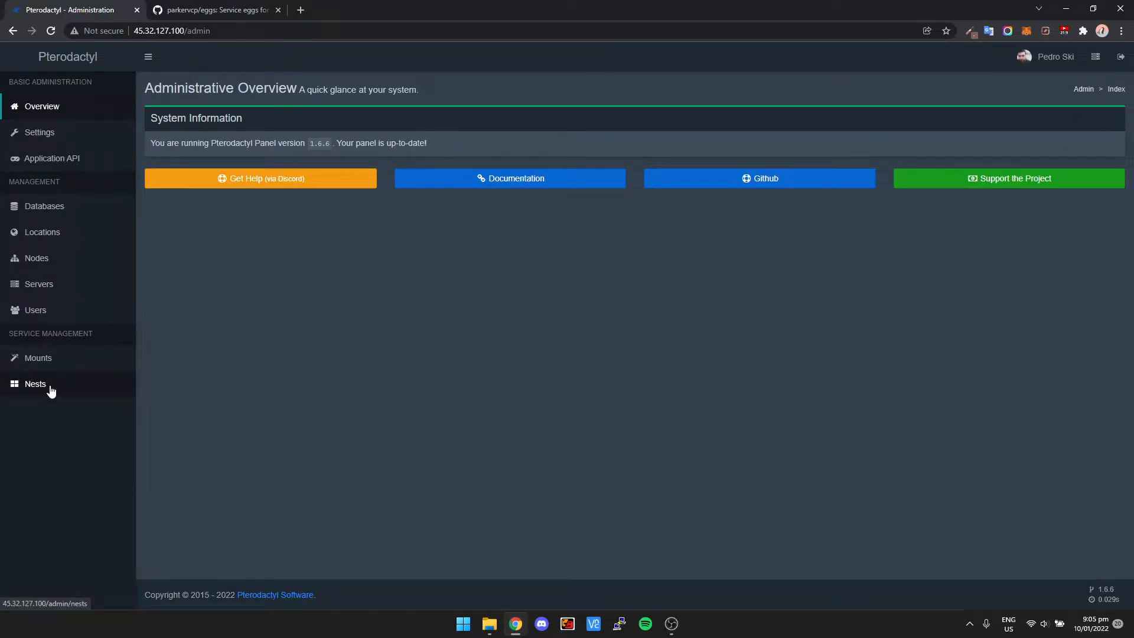
left_click(34, 383)
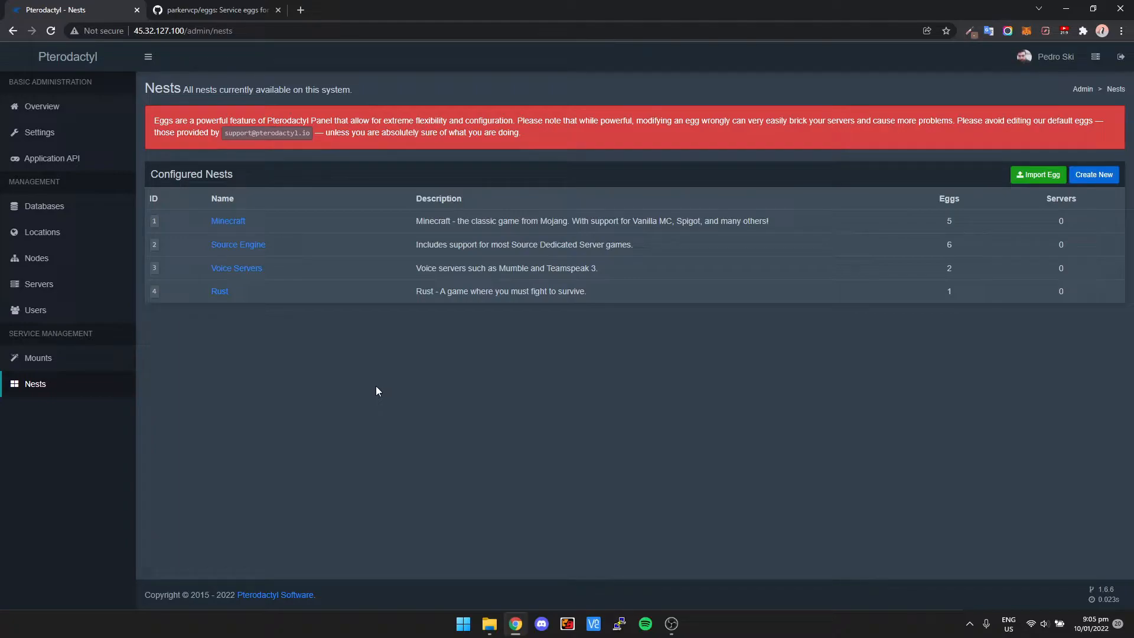
mouse_move(301, 353)
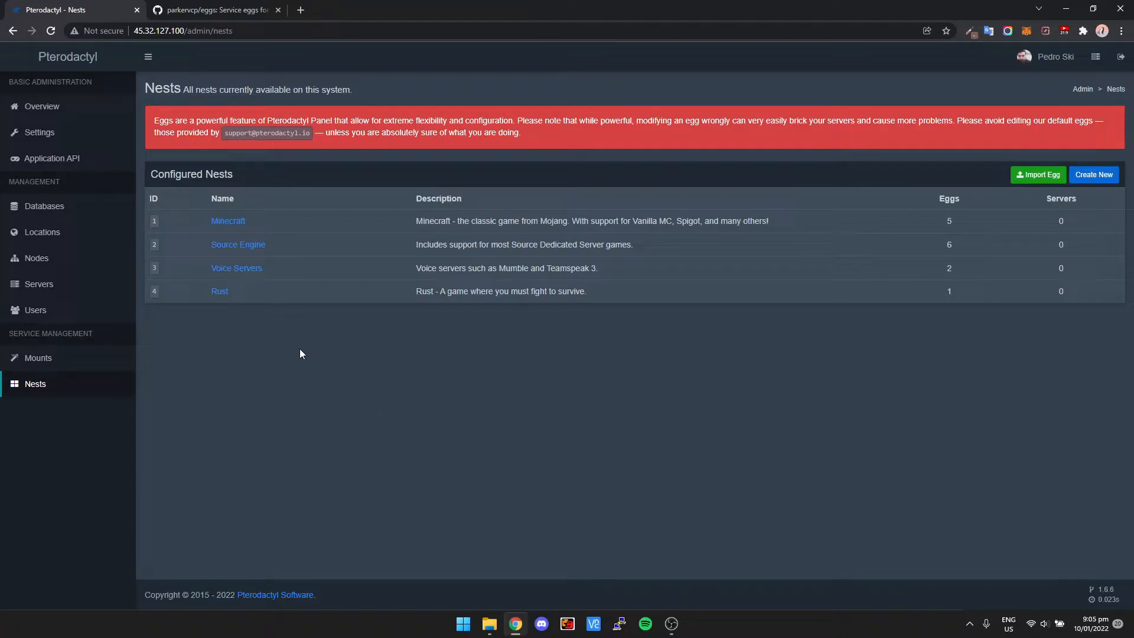
left_click(238, 243)
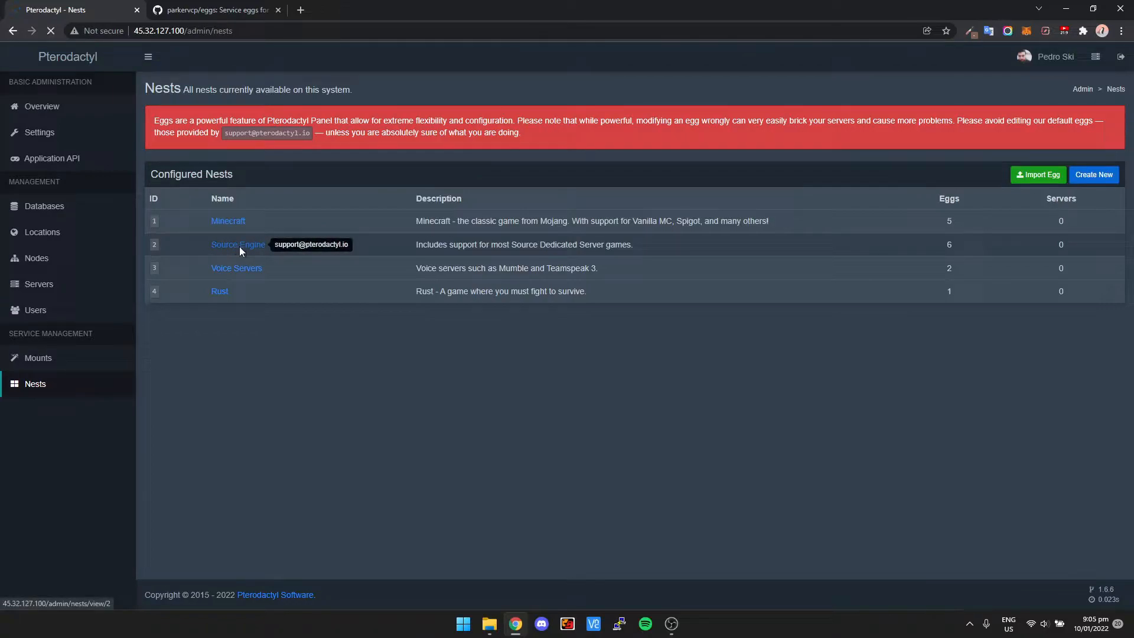
left_click(238, 244)
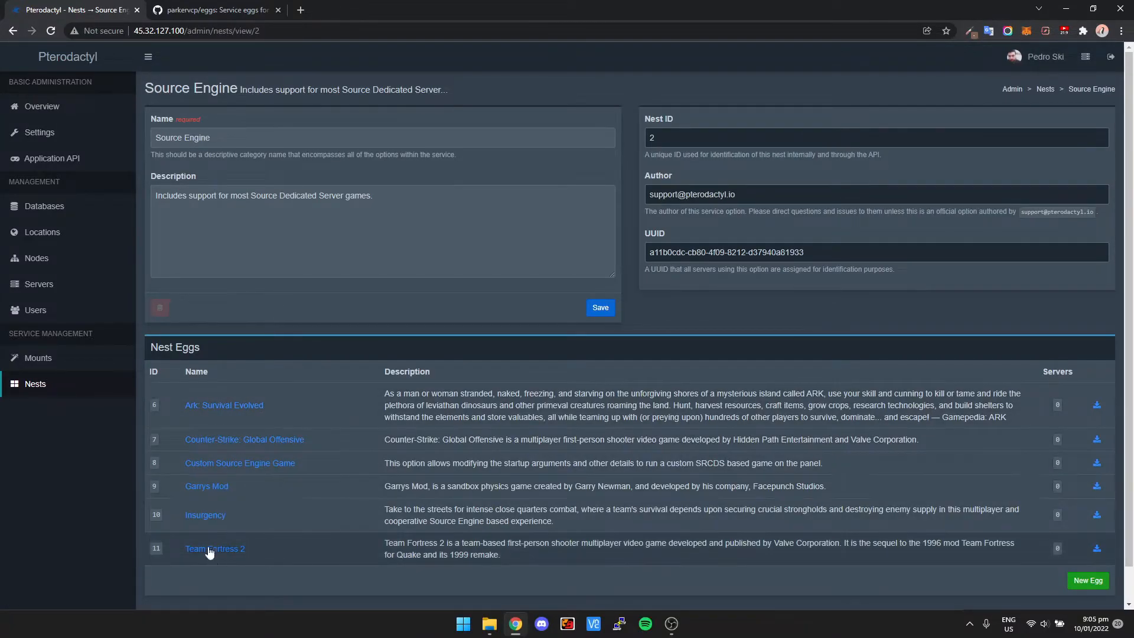
mouse_move(227, 393)
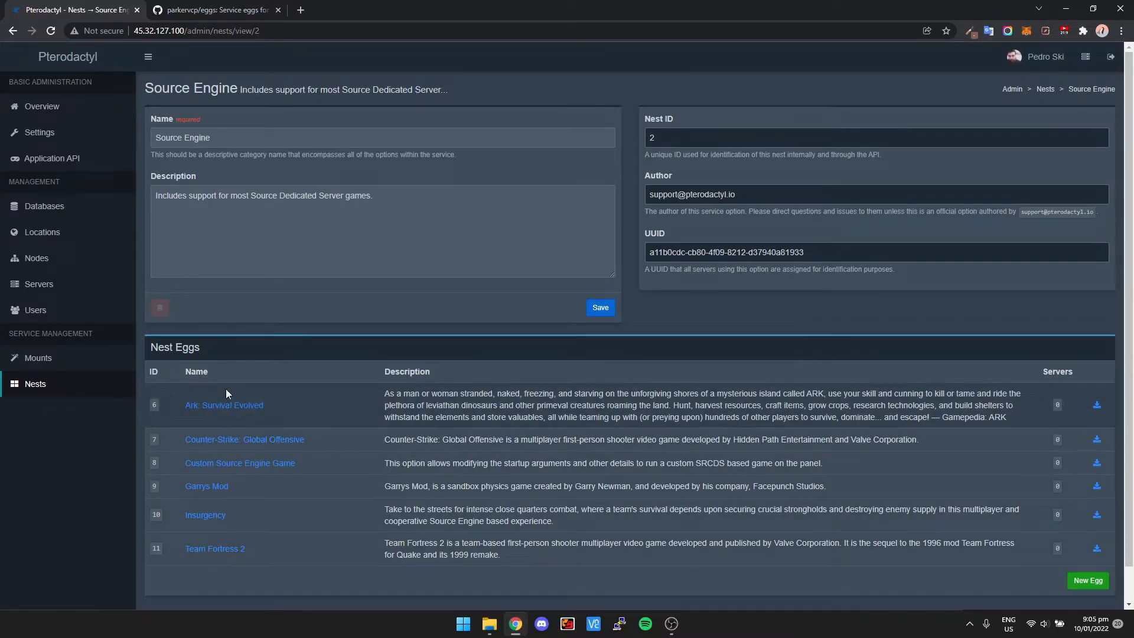
left_click(35, 383)
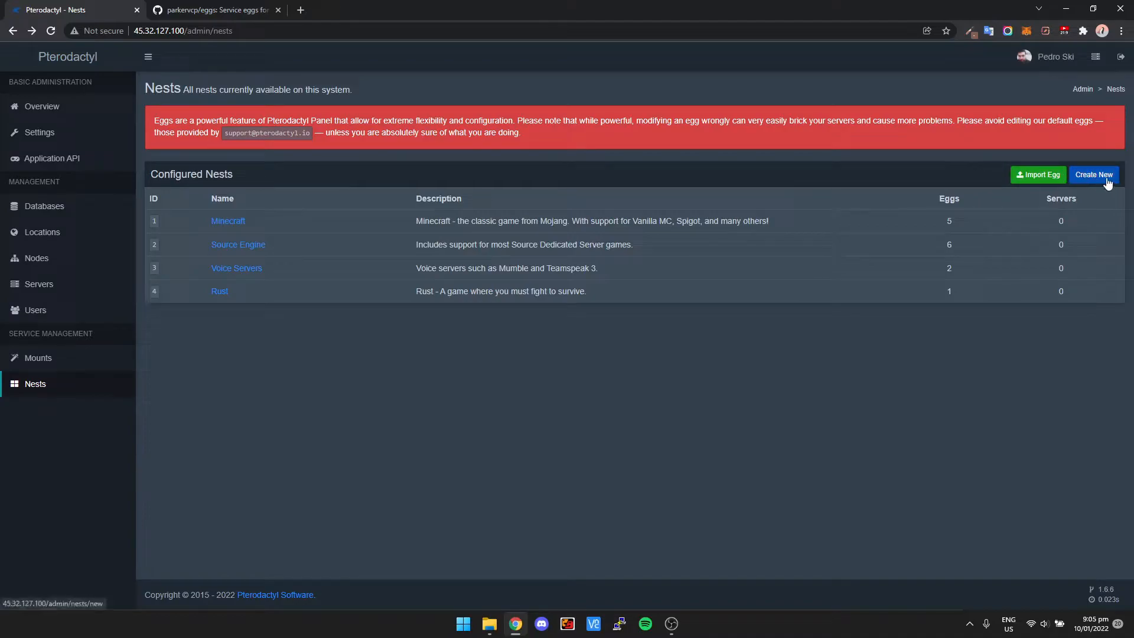
Create a nest named 'Custom games', confirm it in the Nests list, then go to the GitHub eggs repo
left_click(1092, 175)
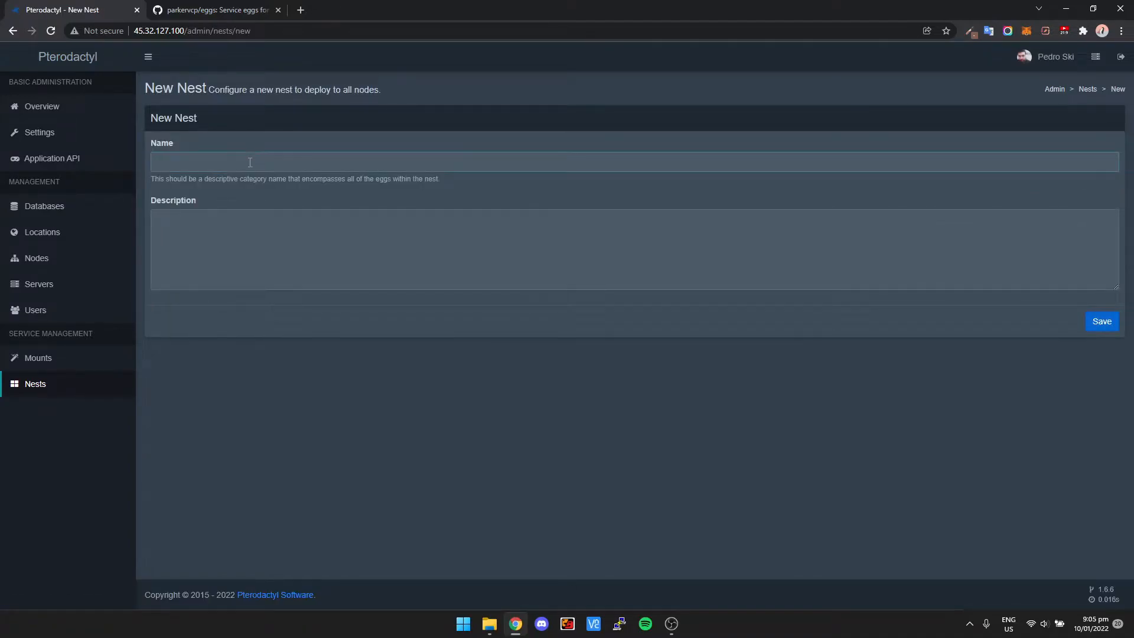
type("Custom games")
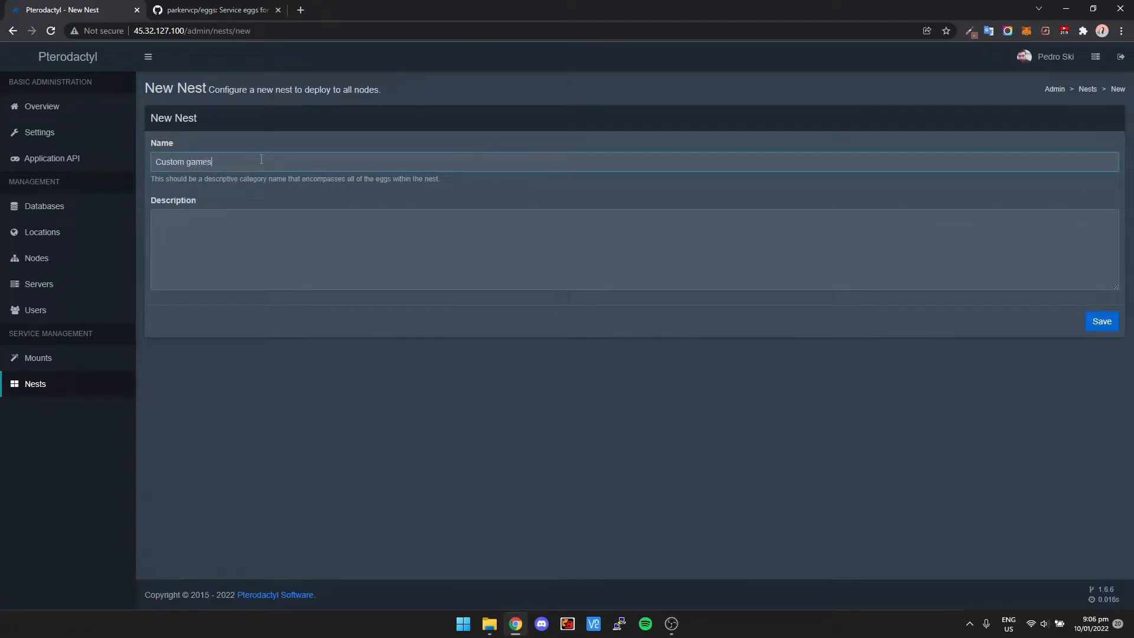
left_click(1101, 321)
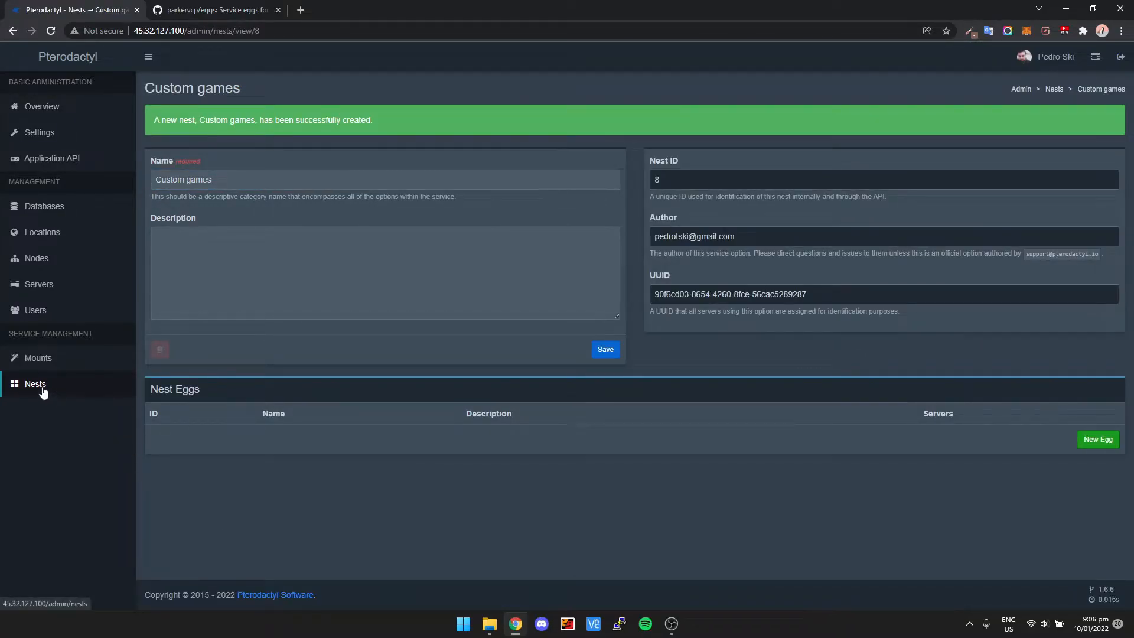
left_click(34, 382)
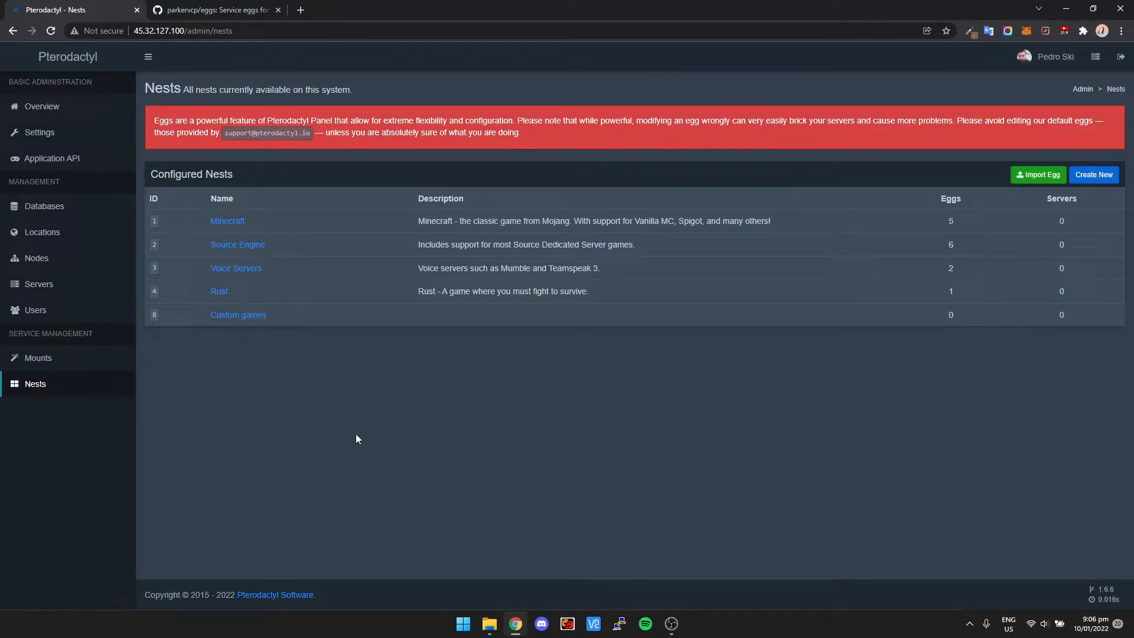
mouse_move(214, 107)
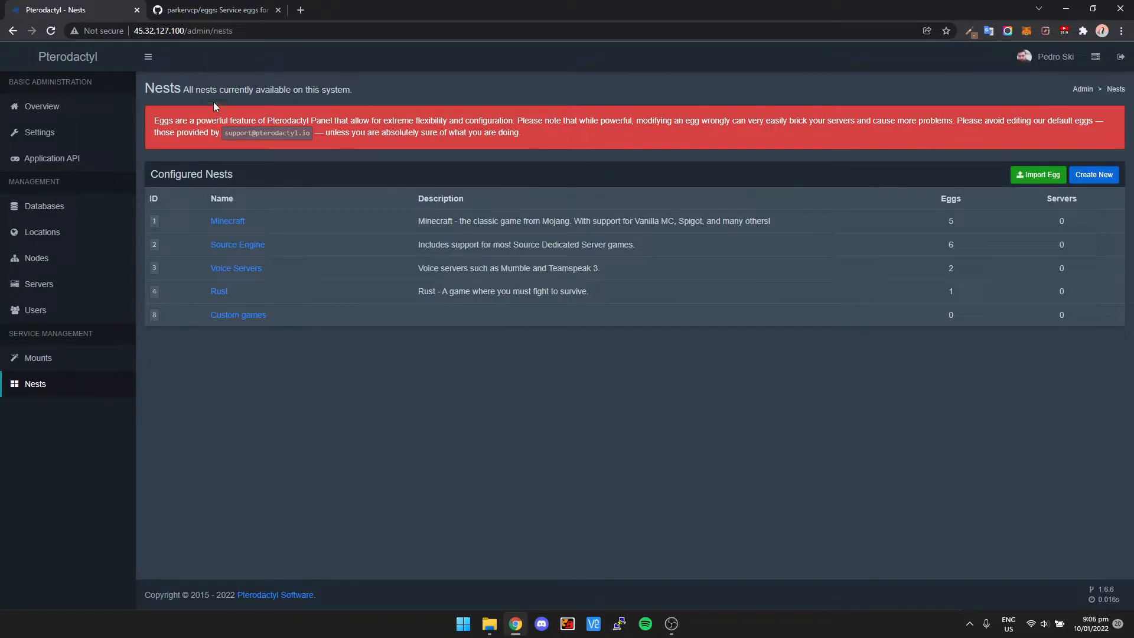
mouse_move(215, 88)
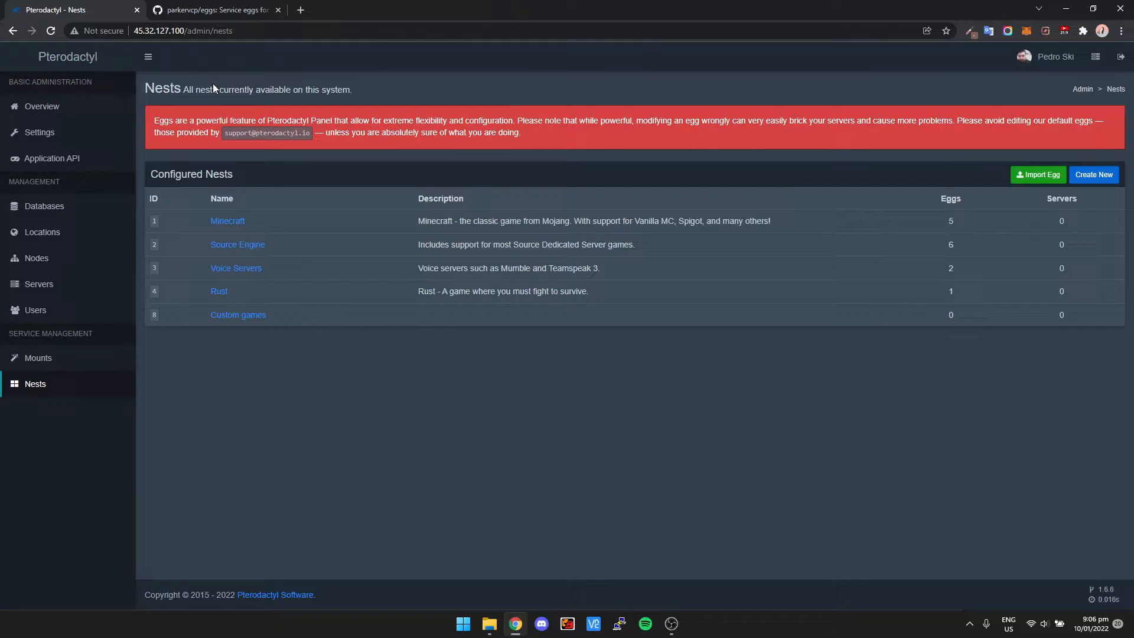
left_click(213, 10)
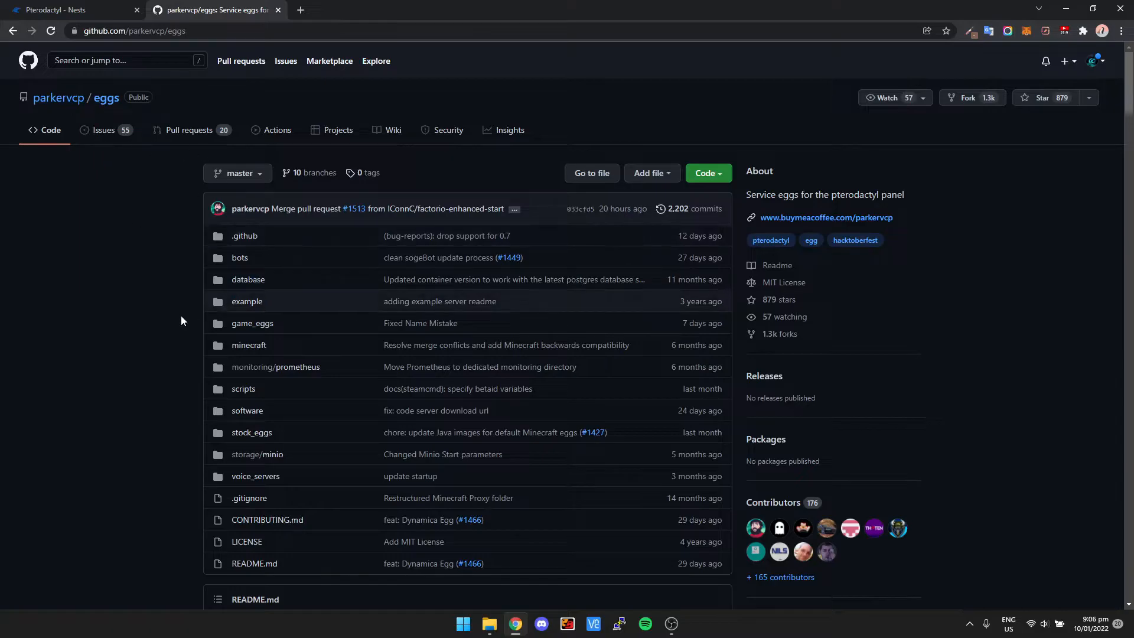
mouse_move(245, 240)
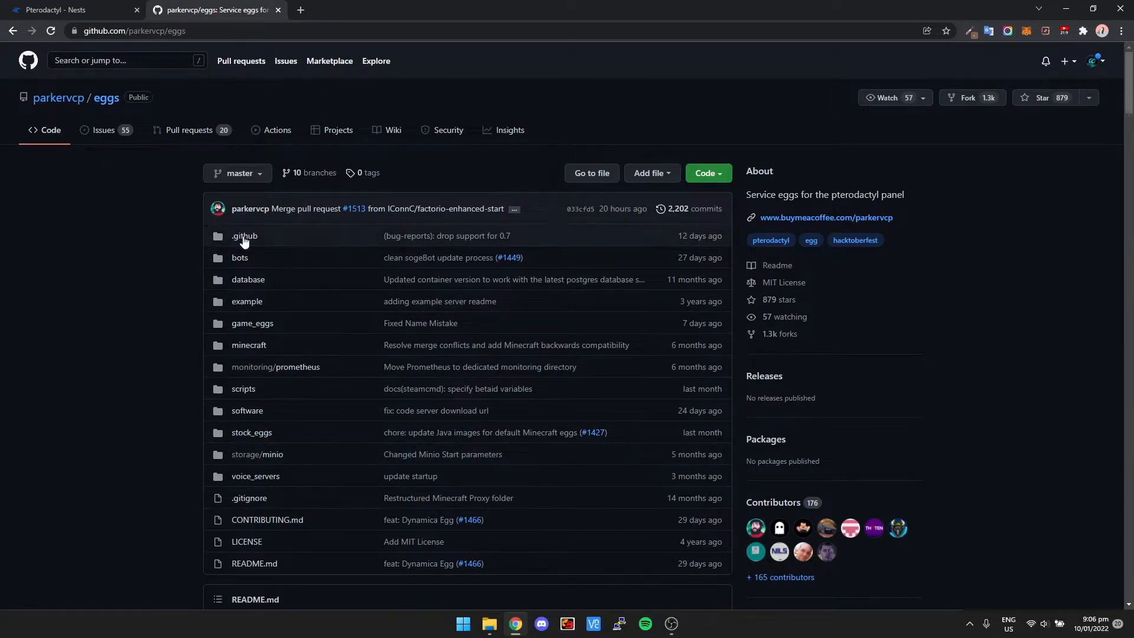
mouse_move(178, 271)
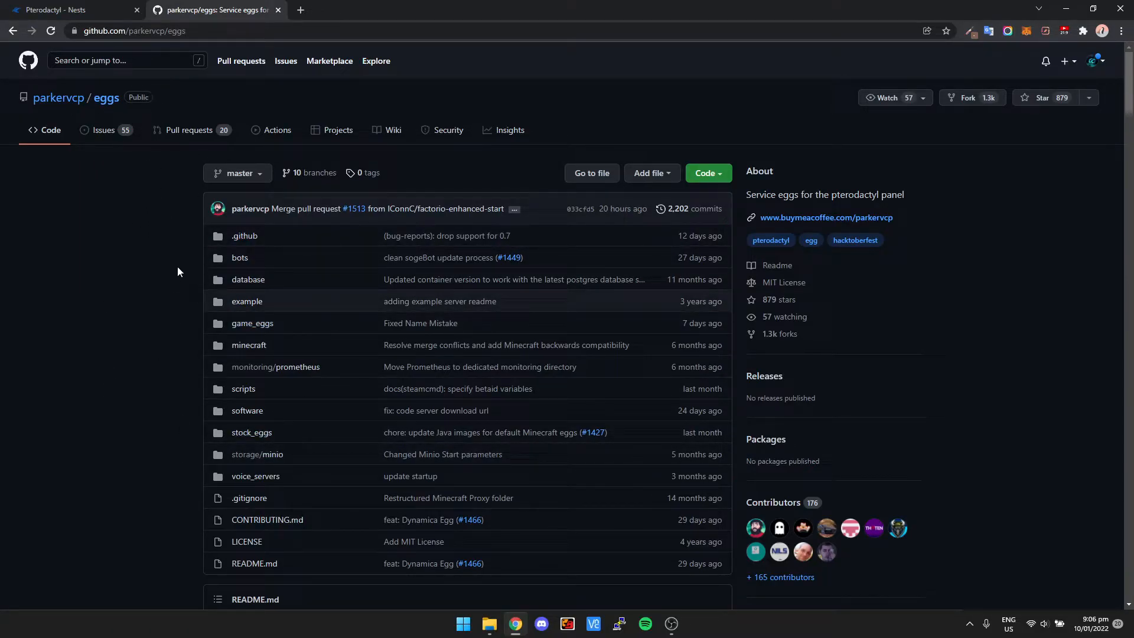
Check the eggs repository's Code download options, then start importing an egg on the Nests page
left_click(55, 10)
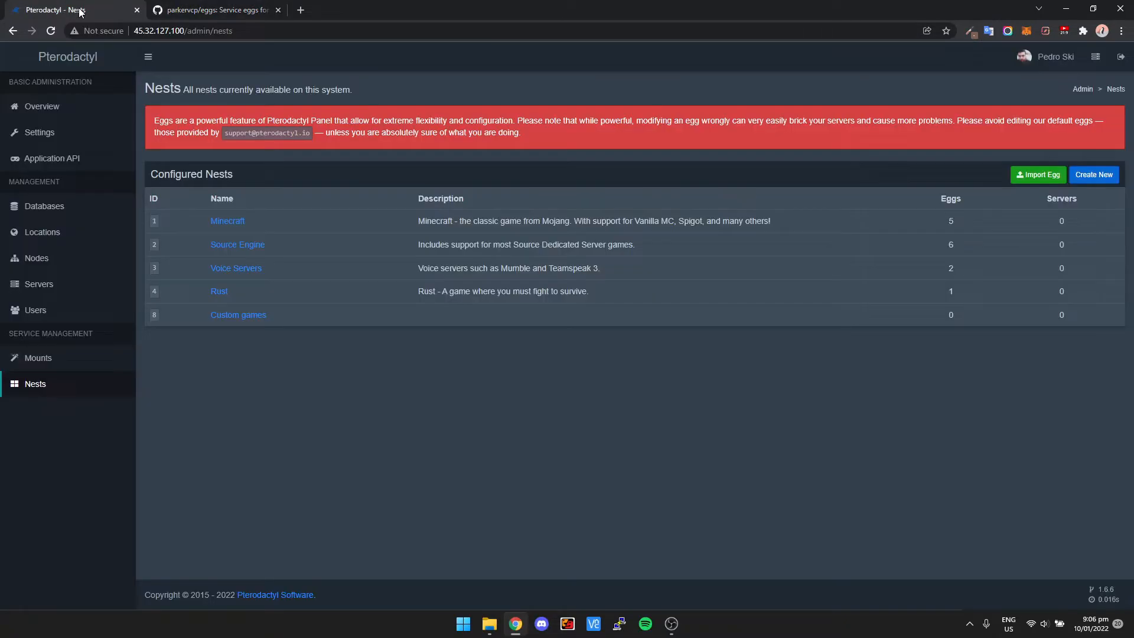
left_click(214, 10)
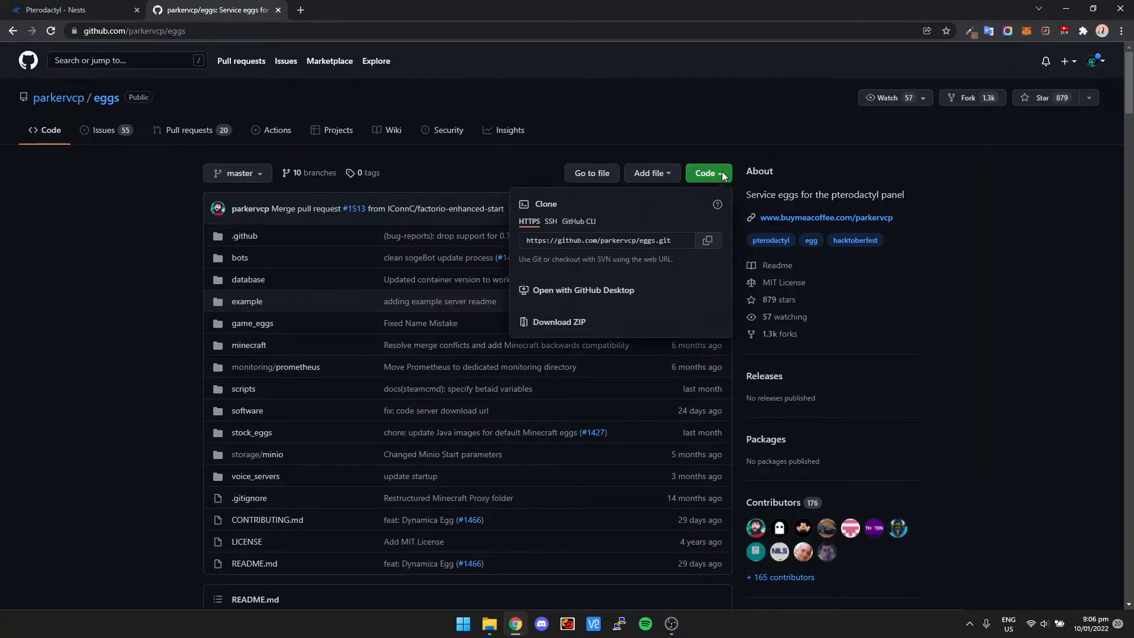
mouse_move(558, 322)
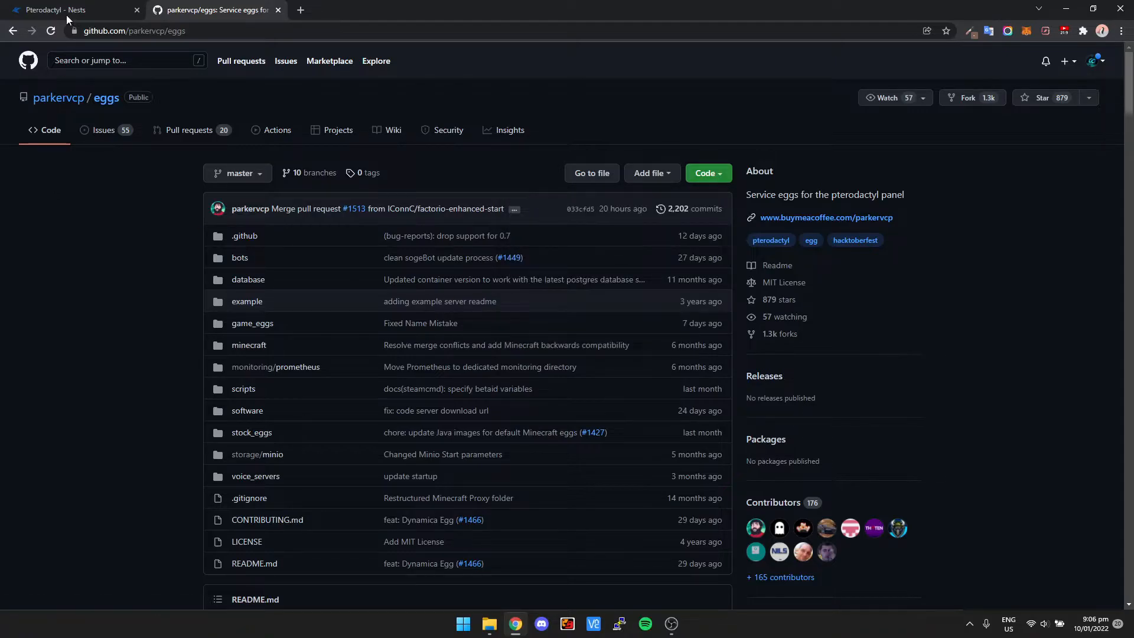
left_click(55, 10)
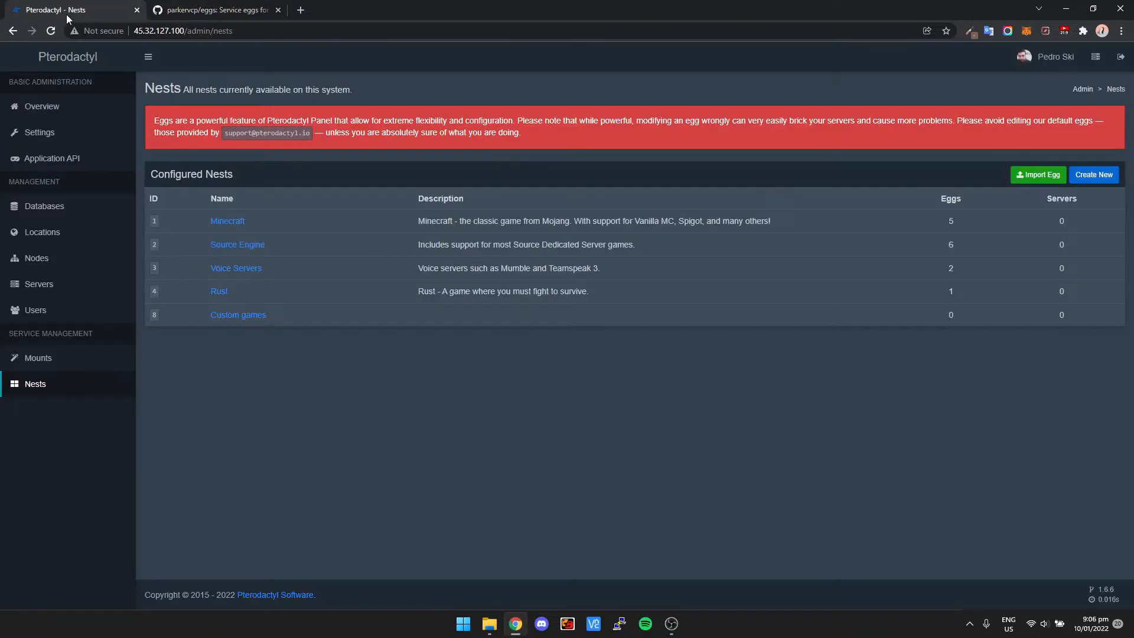
left_click(1036, 175)
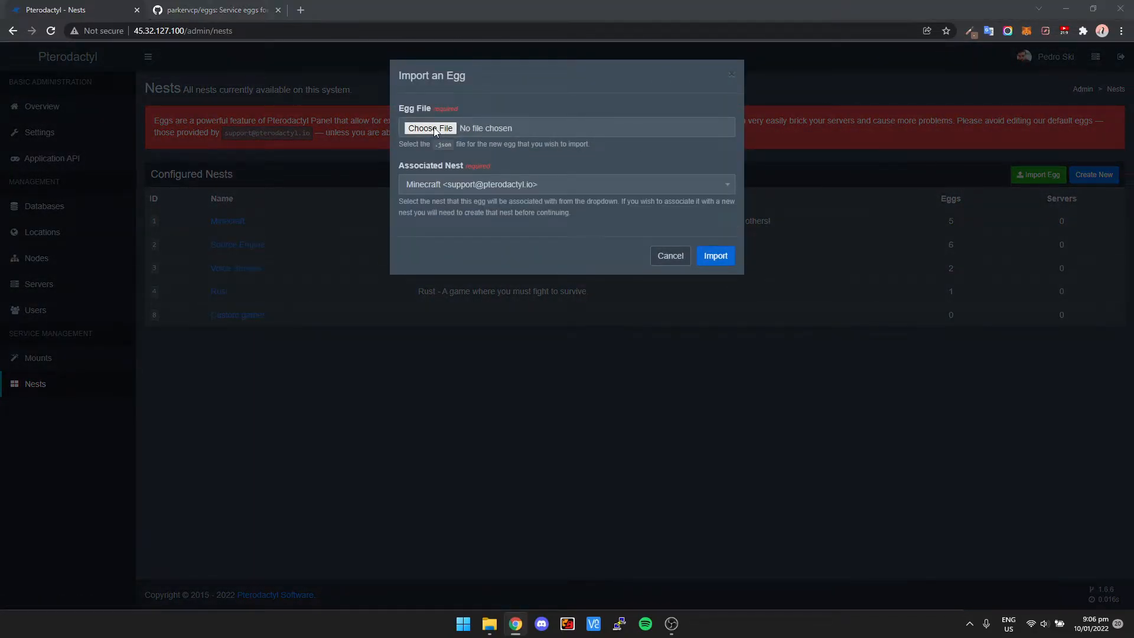
Attach egg-quake-live.json from eggs-master > game_eggs > steamcmd_servers > quake_live as the egg file
left_click(430, 128)
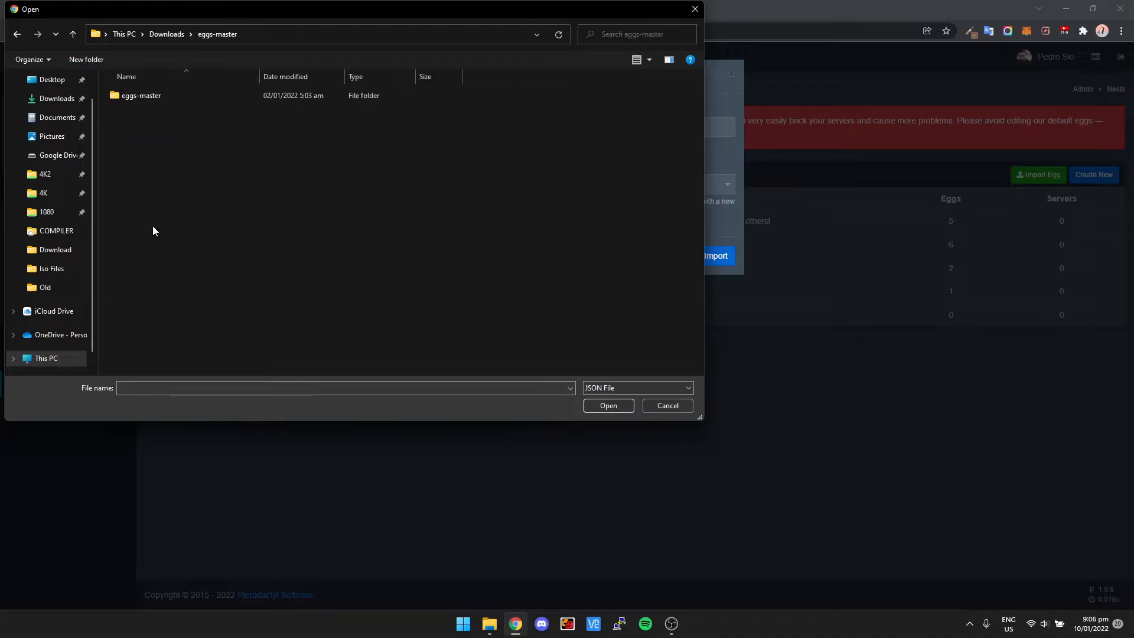
double_click(140, 94)
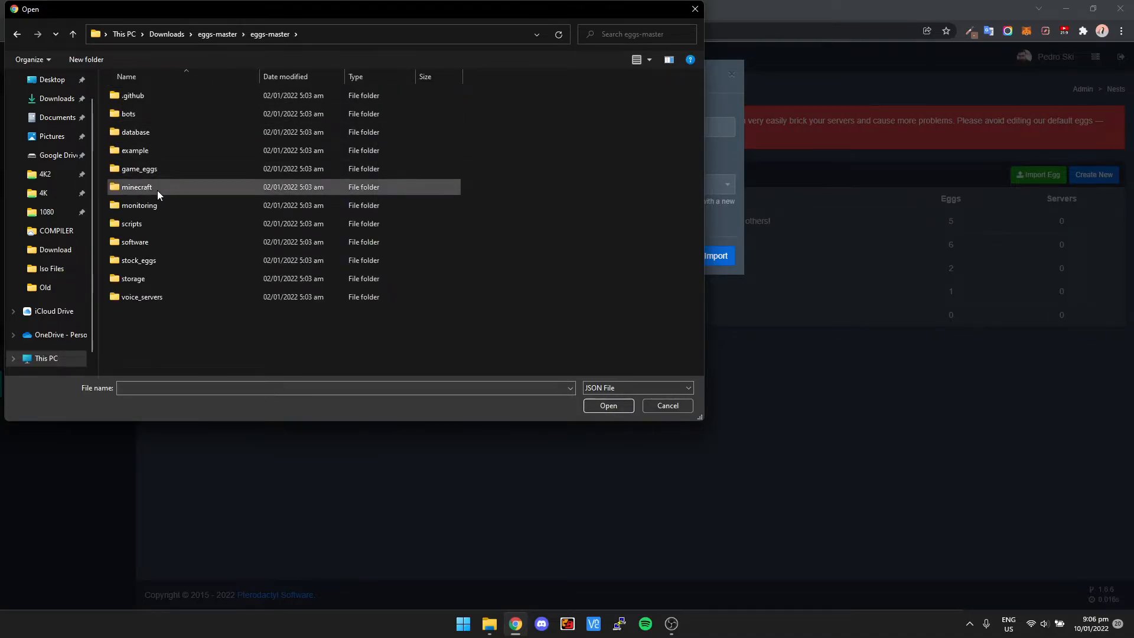
left_click(140, 169)
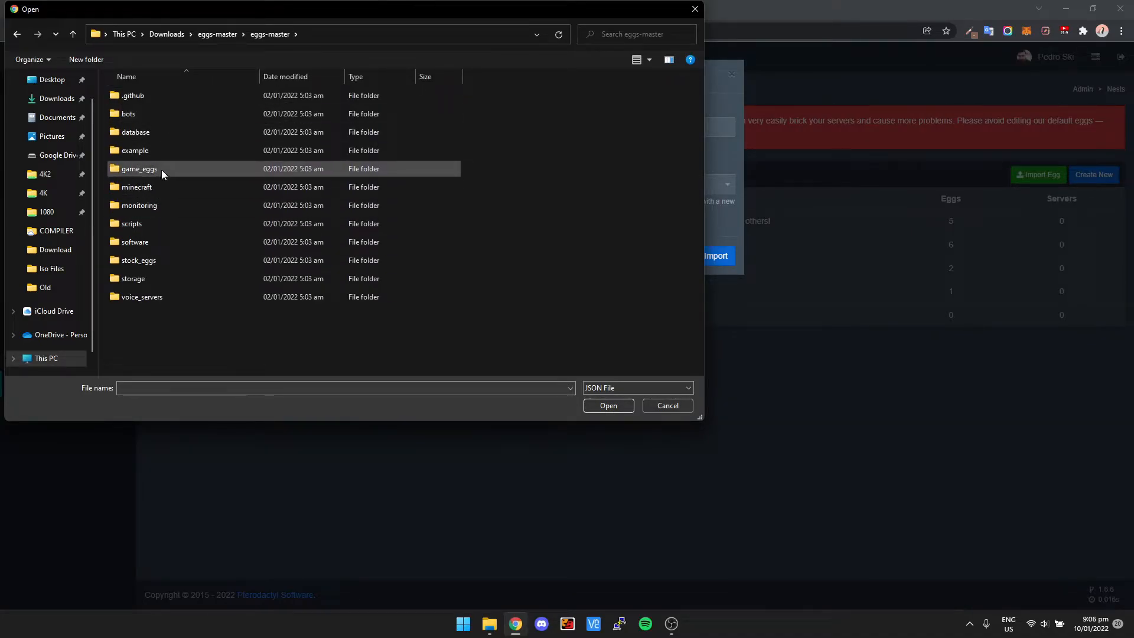
double_click(140, 168)
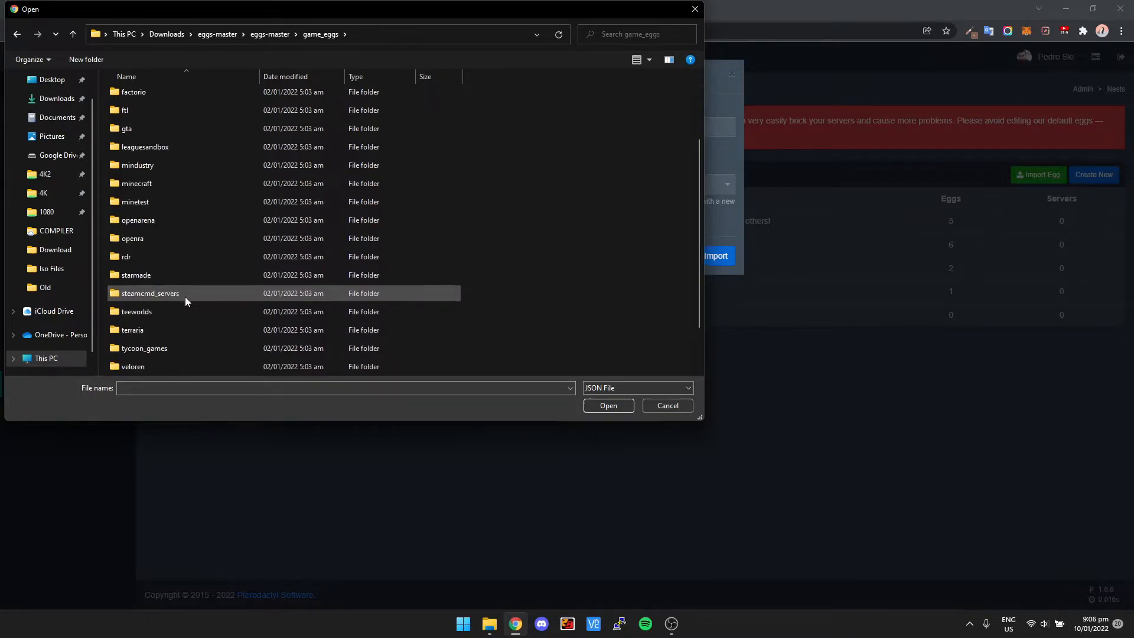
double_click(150, 293)
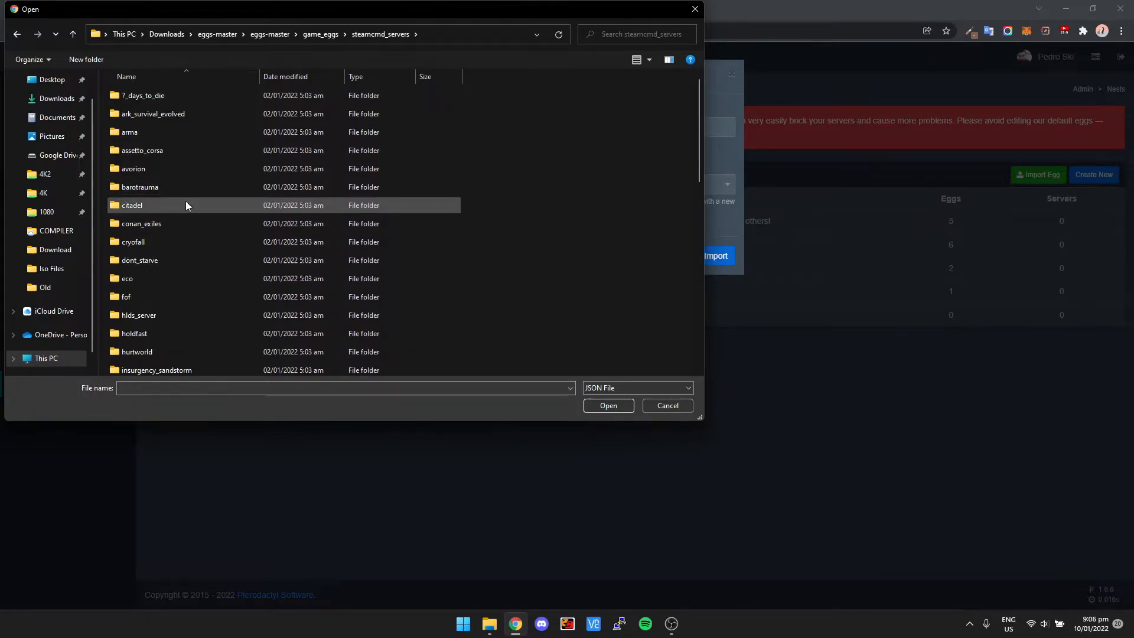
scroll("down", 3)
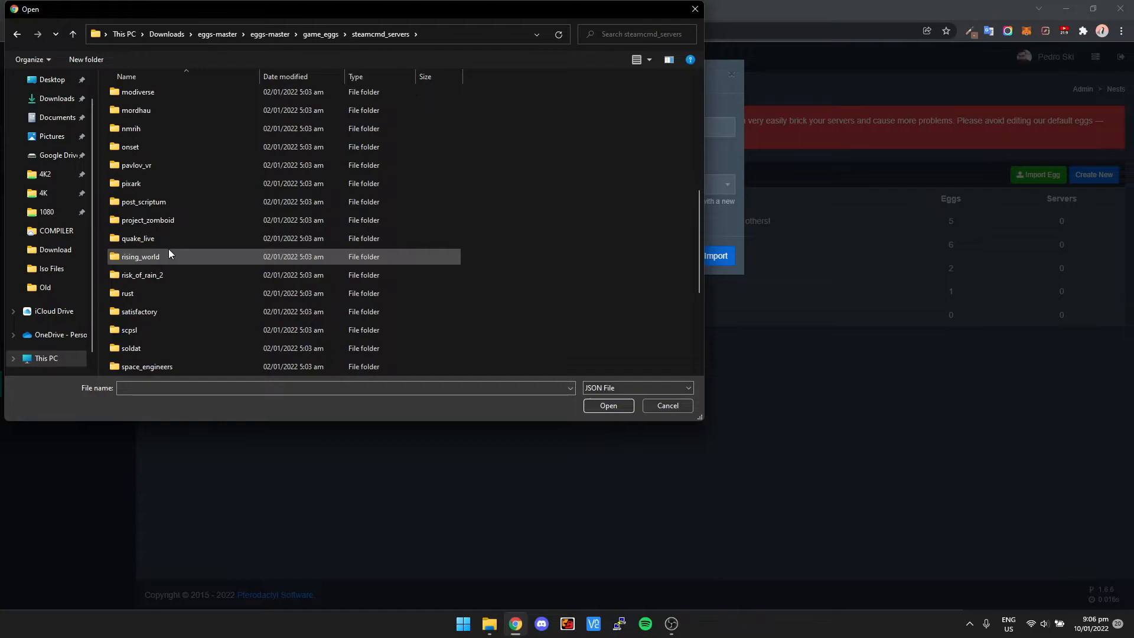
double_click(137, 237)
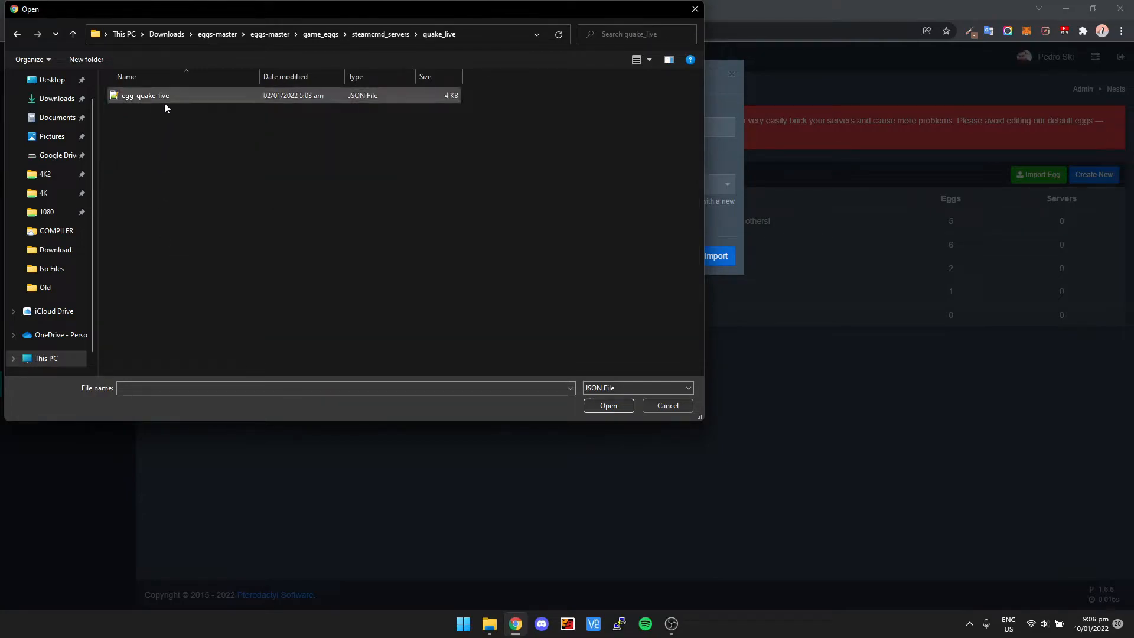
left_click(144, 94)
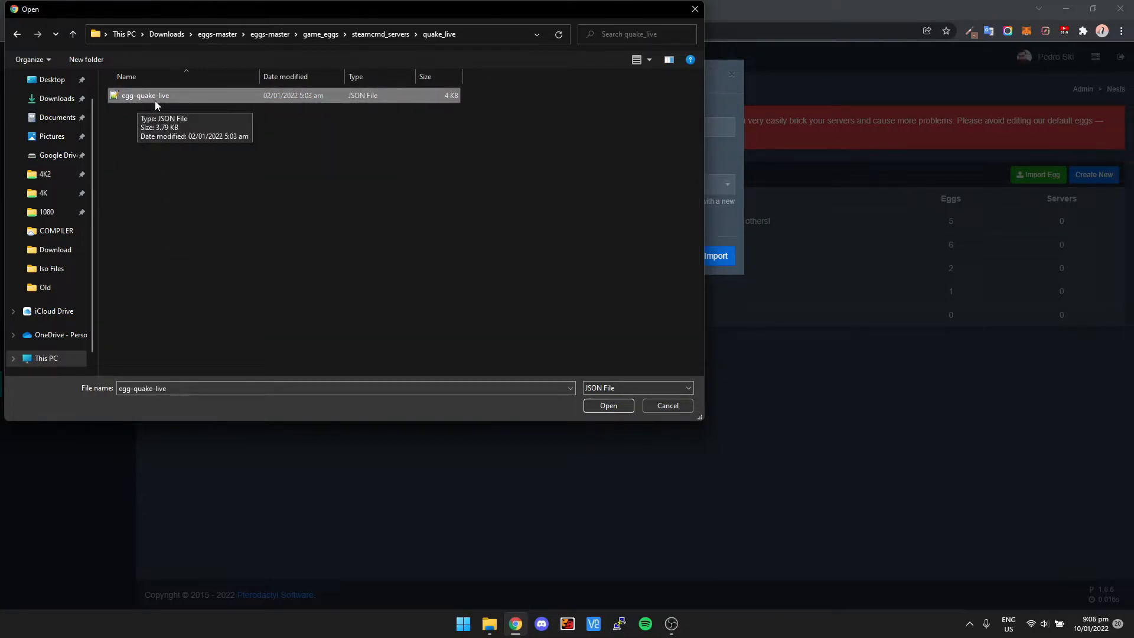
left_click(607, 405)
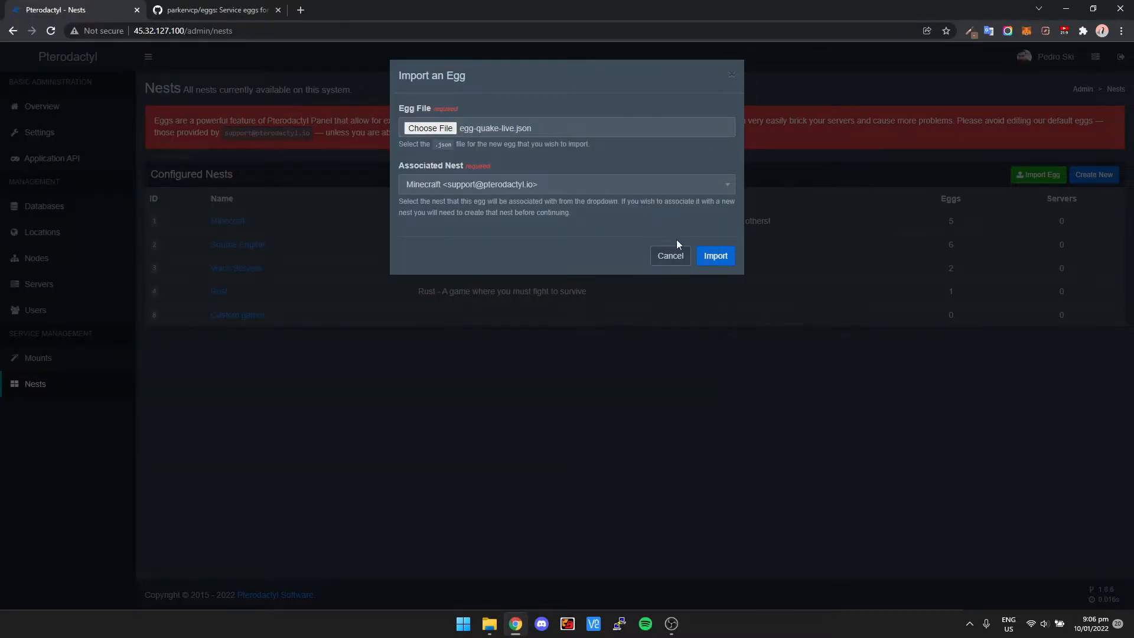
Import the Quake Live egg into the Custom games nest, then go to the admin Servers list
left_click(565, 184)
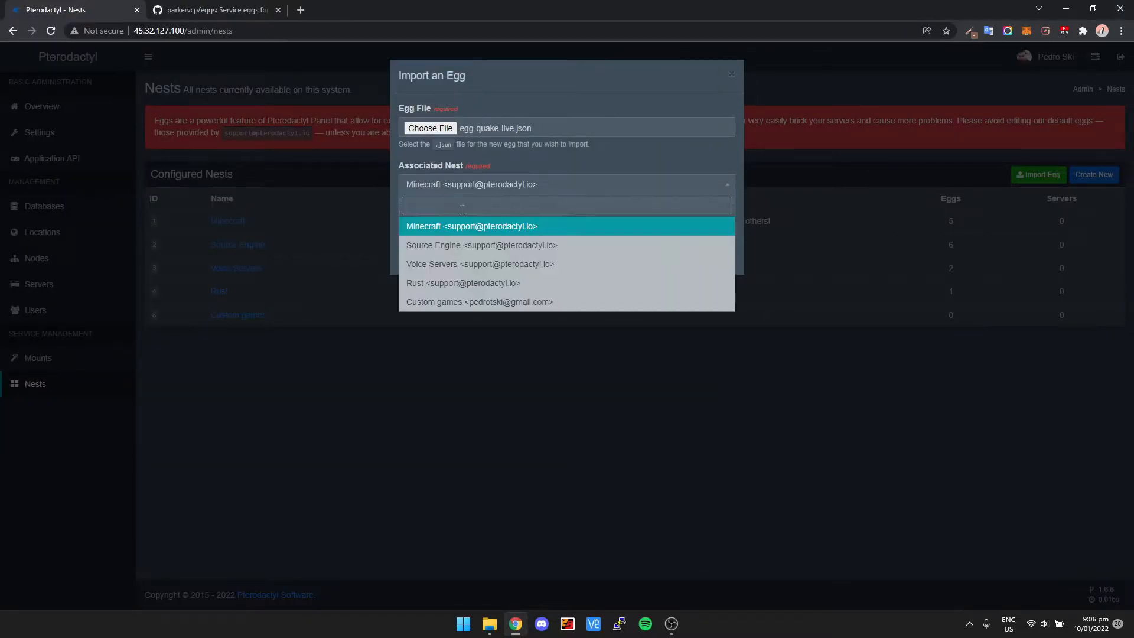
left_click(479, 301)
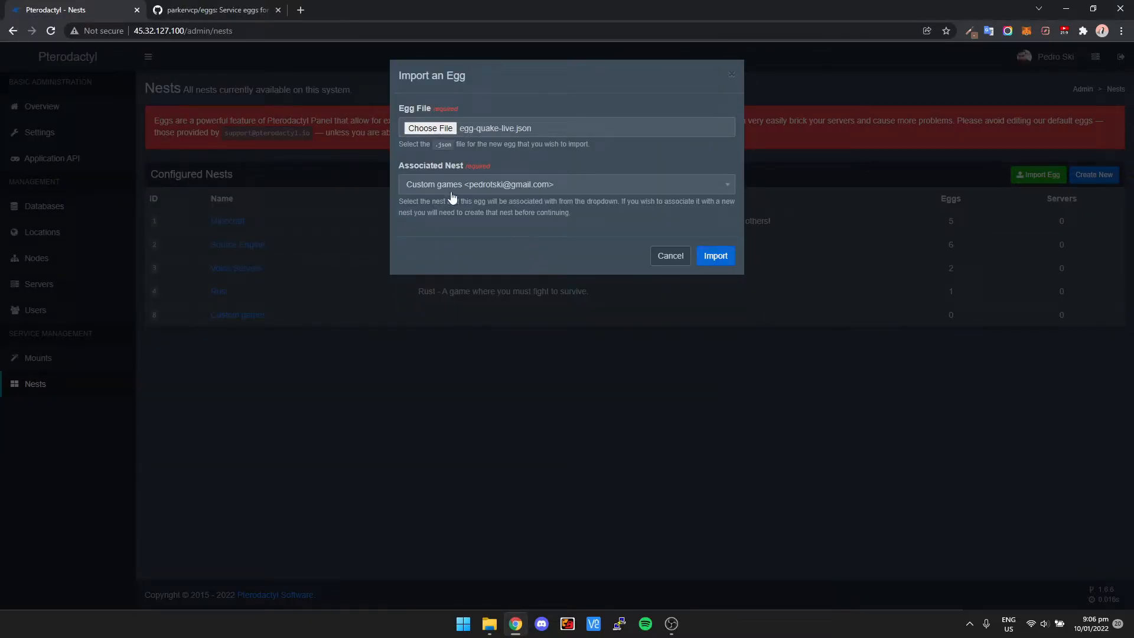
left_click(566, 185)
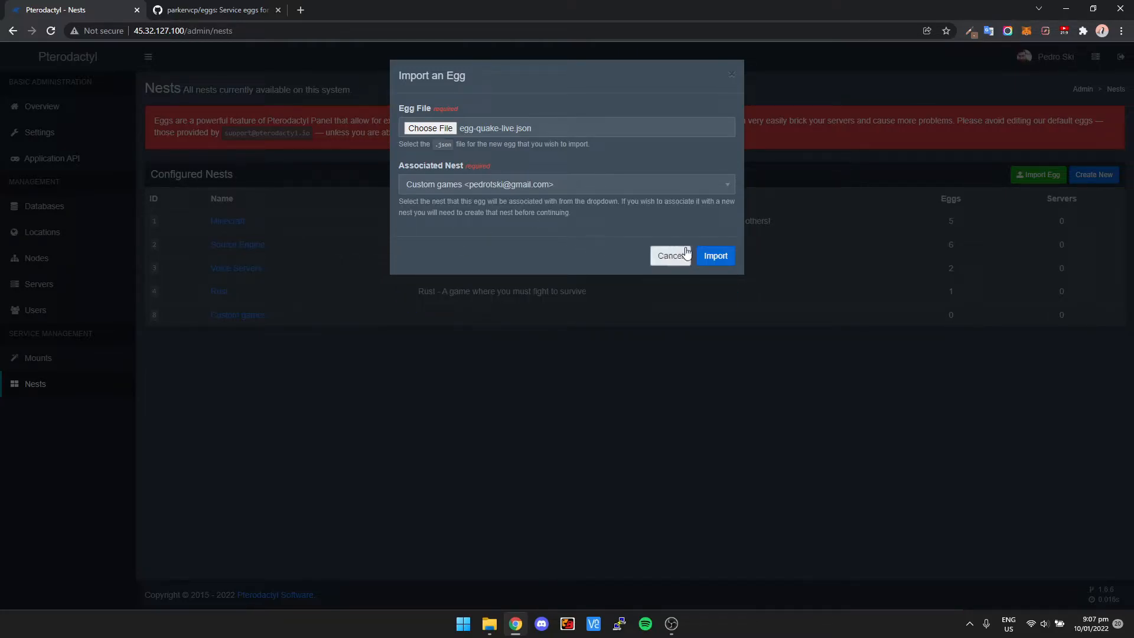
mouse_move(523, 228)
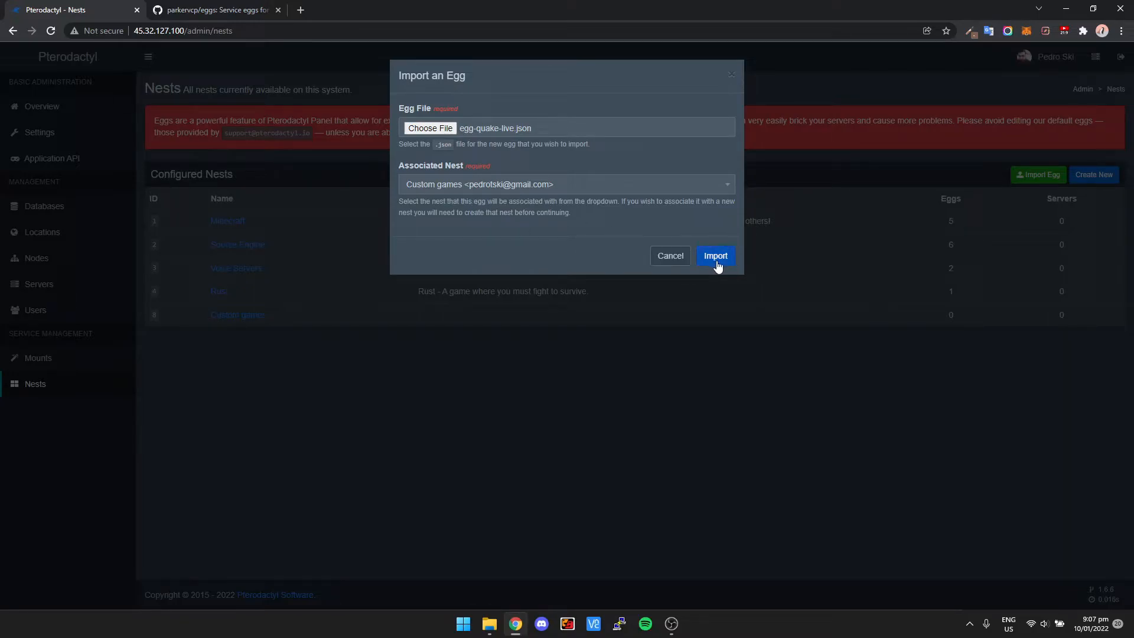
left_click(716, 255)
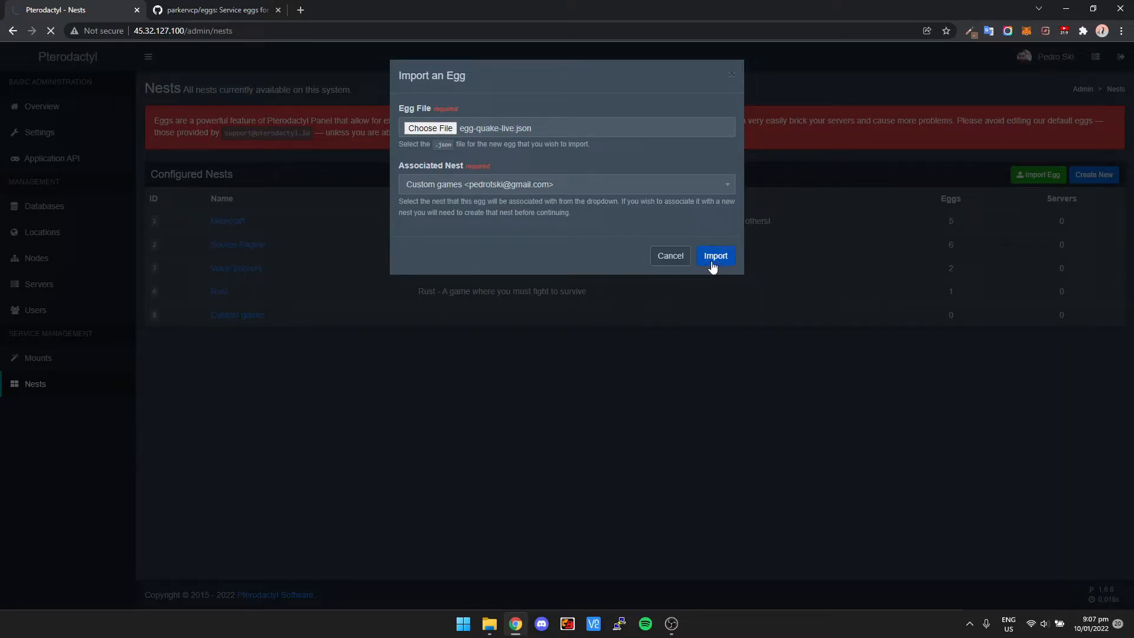
left_click(714, 255)
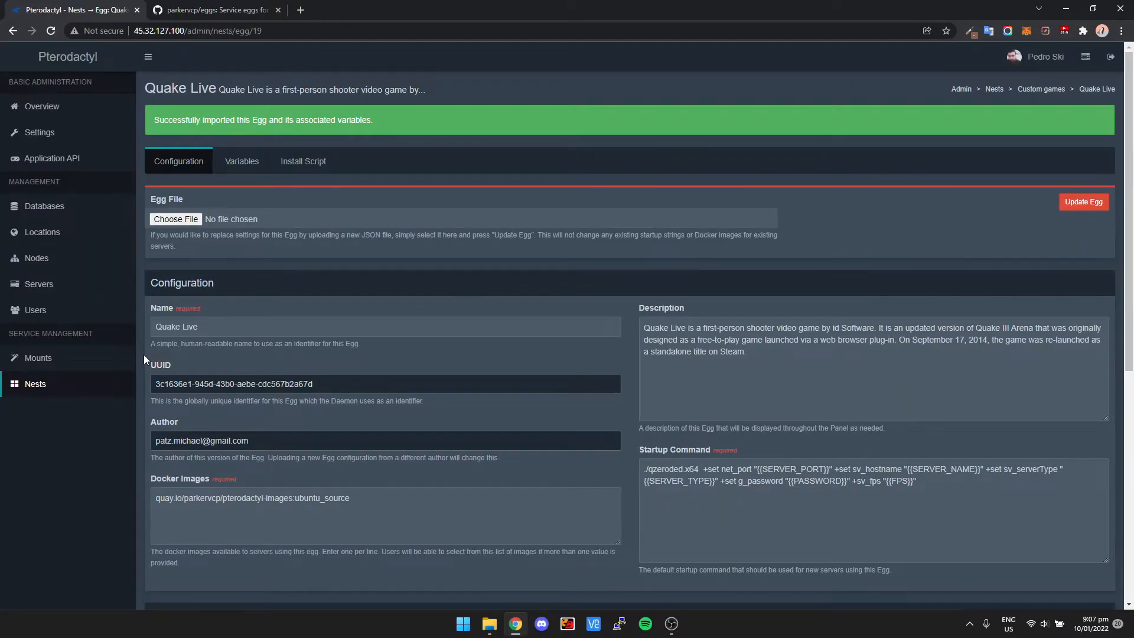
mouse_move(39, 284)
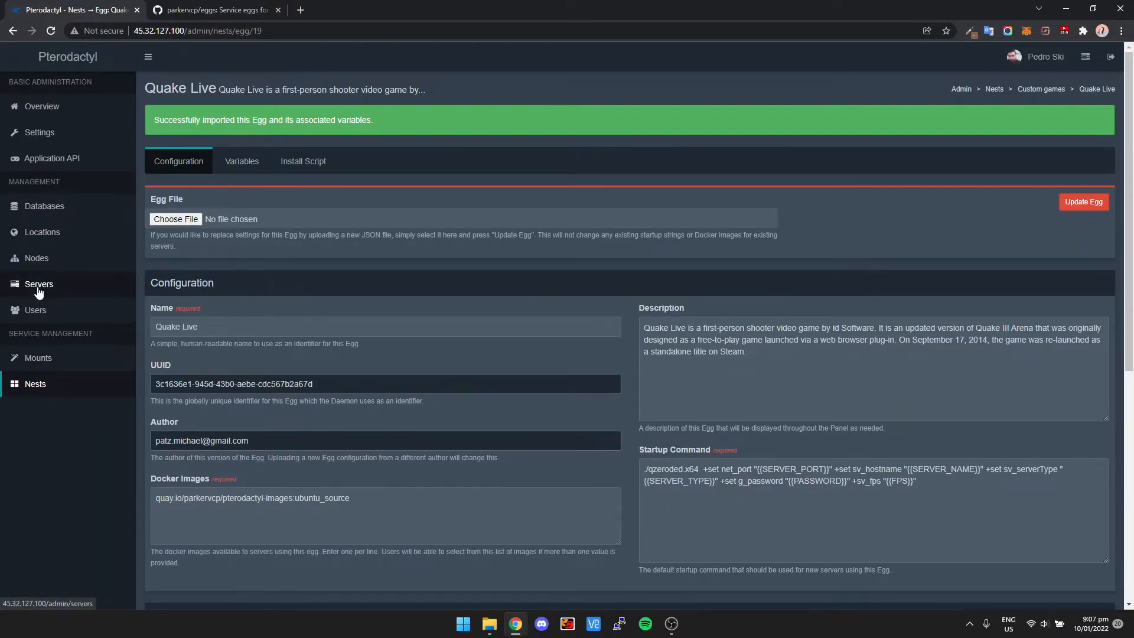
left_click(39, 283)
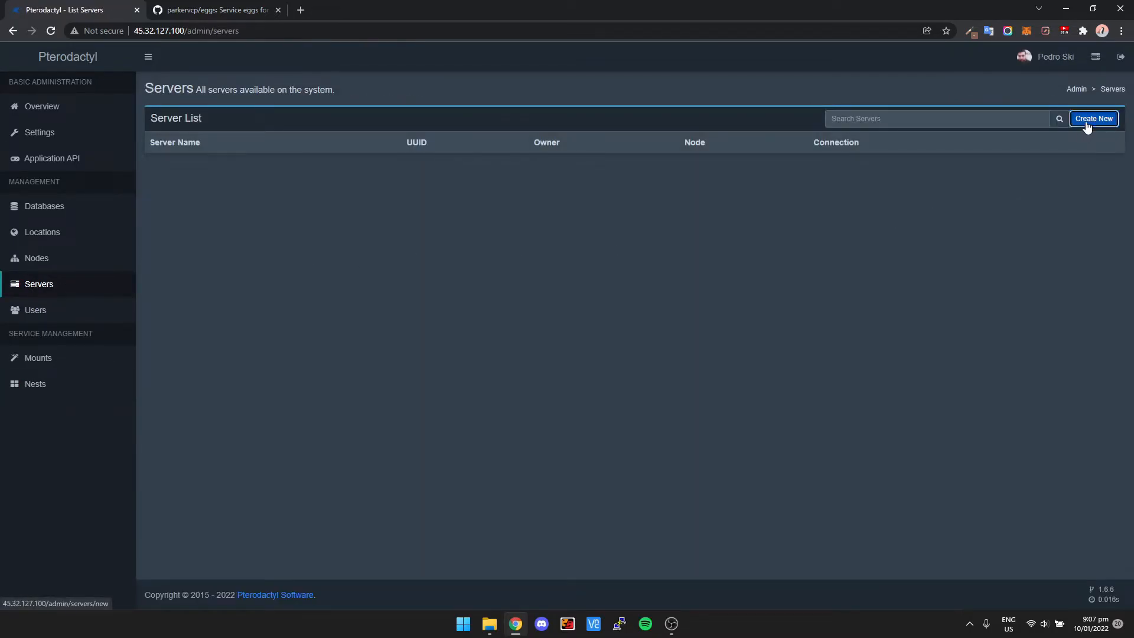
Begin a new server named 'Quake Live' owned by pedro with memory and disk space 0
left_click(1094, 118)
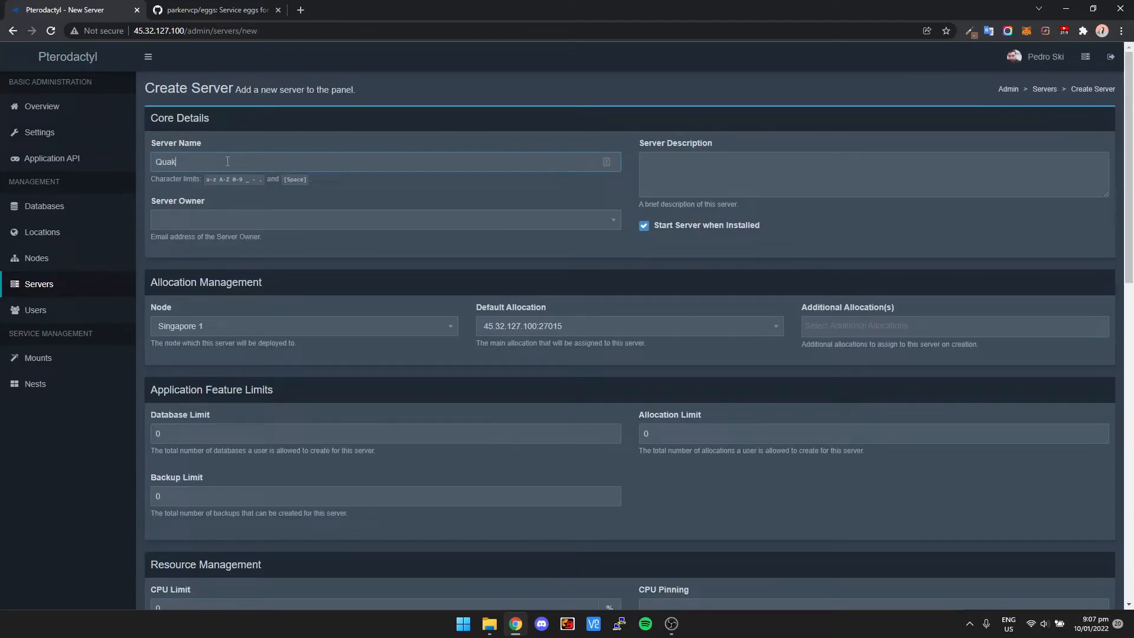
type("e Live")
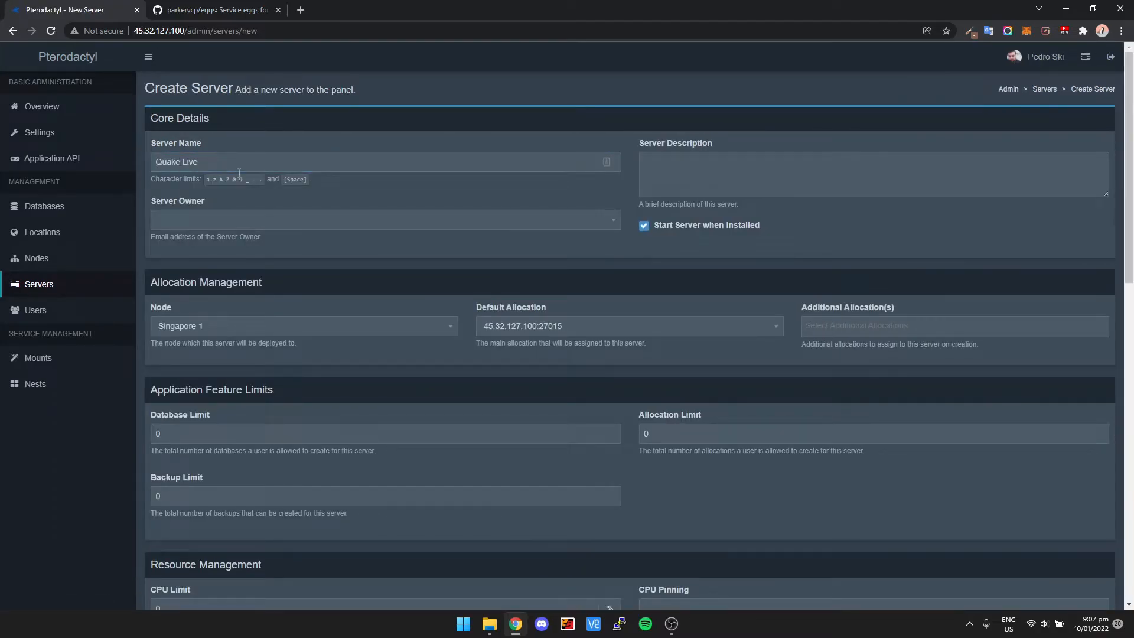
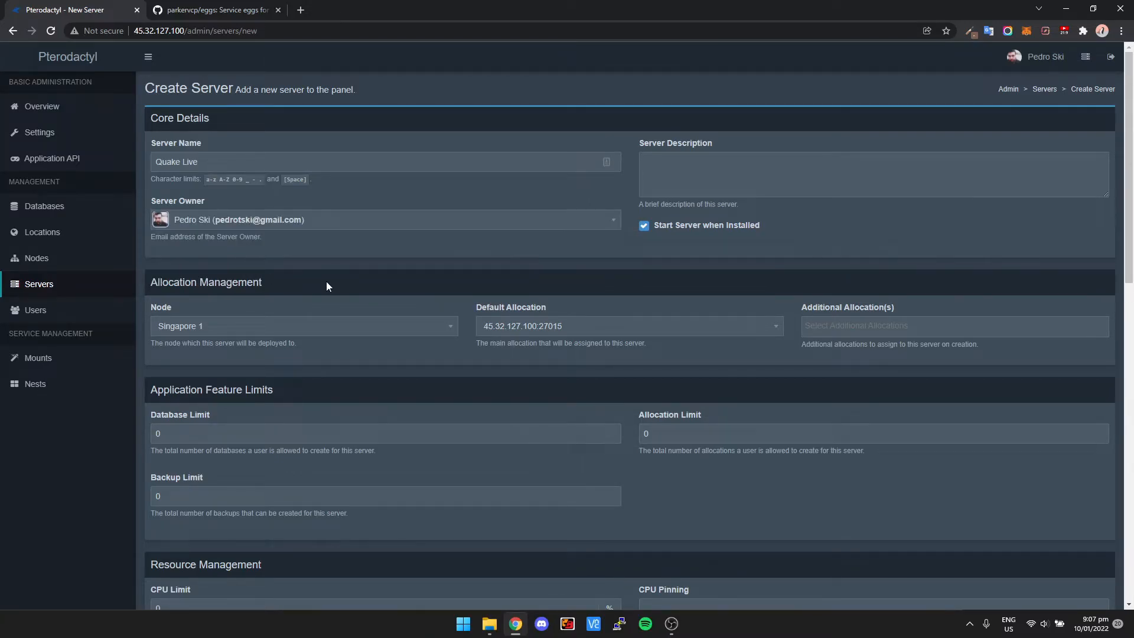
scroll("down", 3)
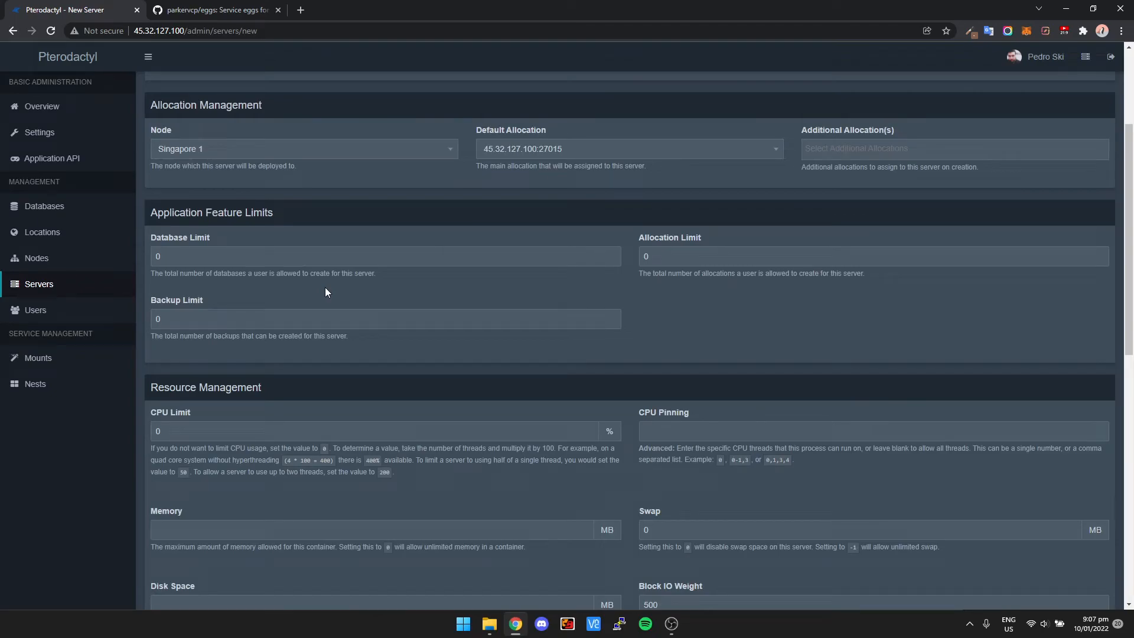
scroll("down", 3)
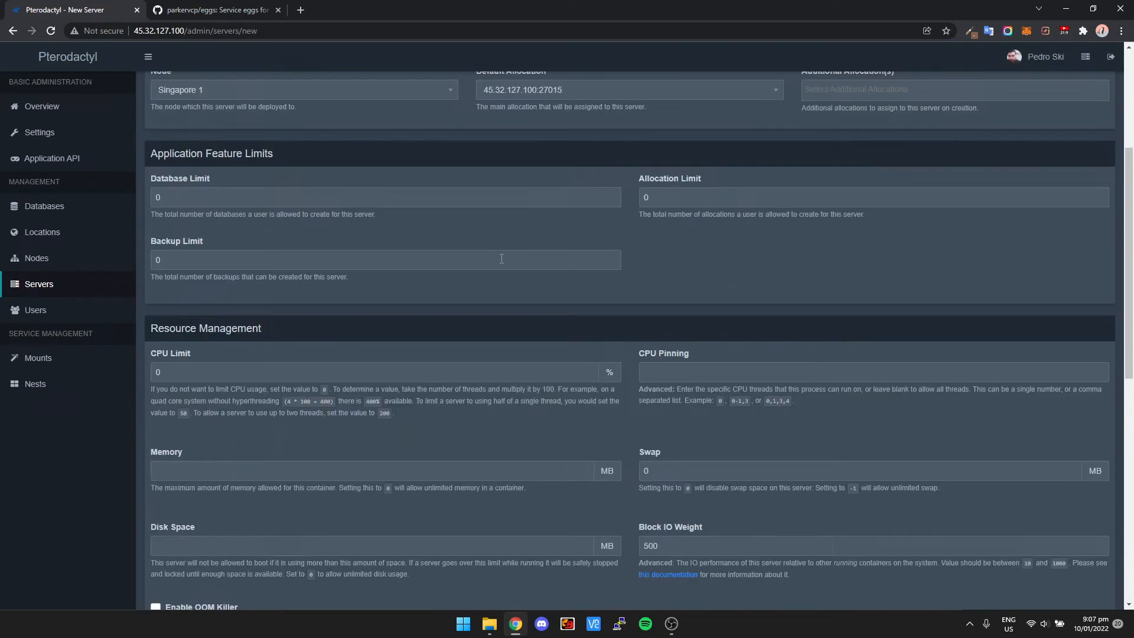
scroll("down", 3)
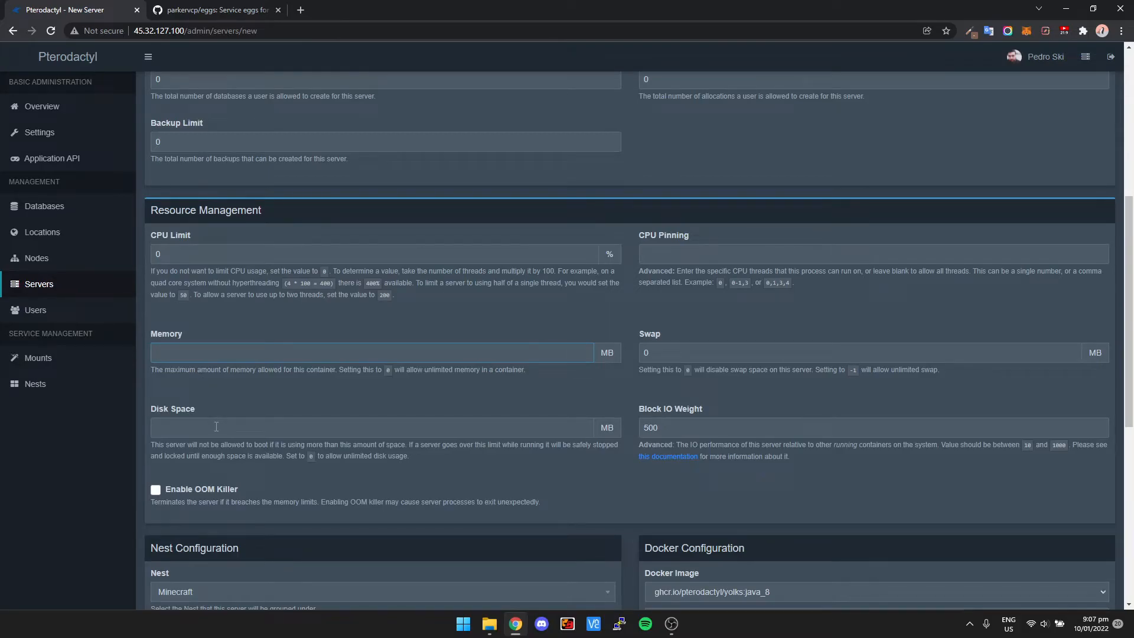
type("0")
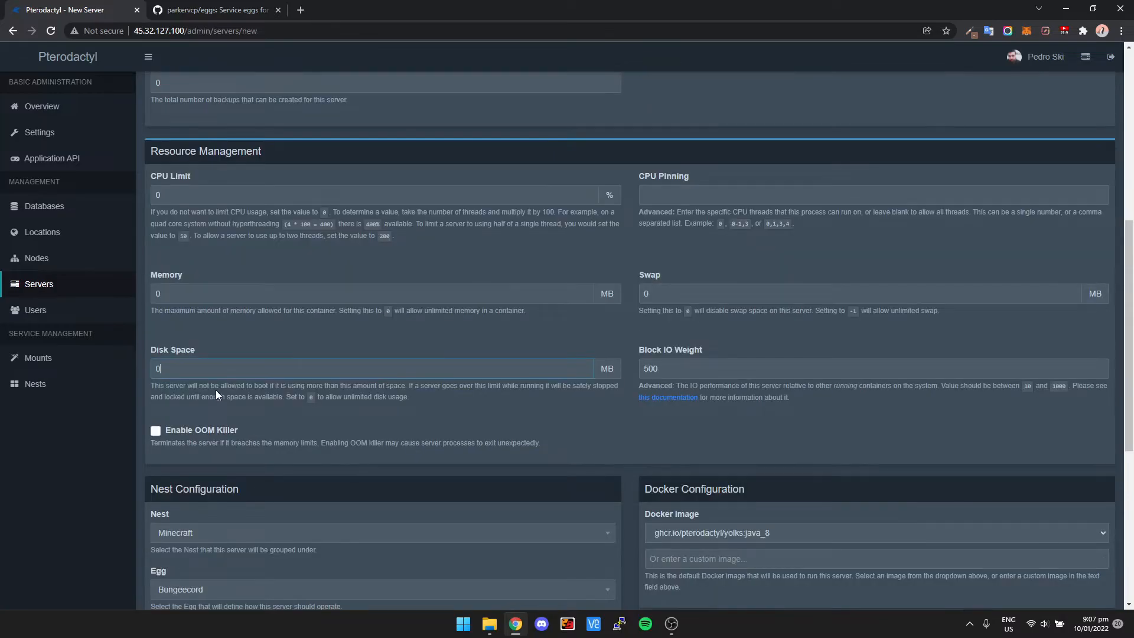
Set the server's nest to Custom games so its egg becomes Quake Live
scroll("down", 3)
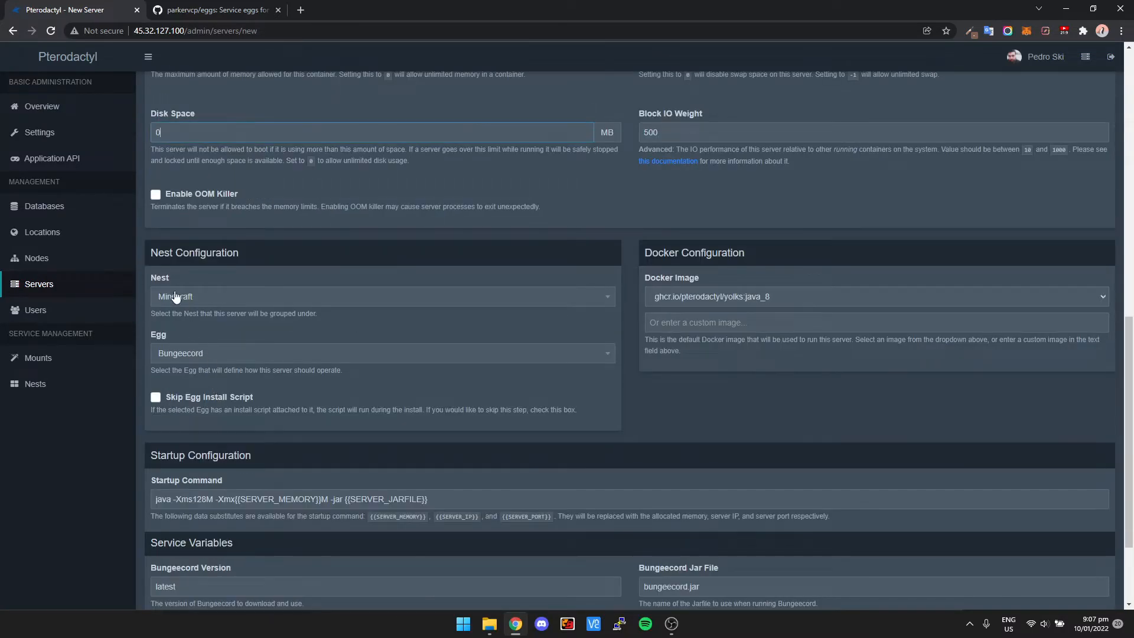
left_click(382, 295)
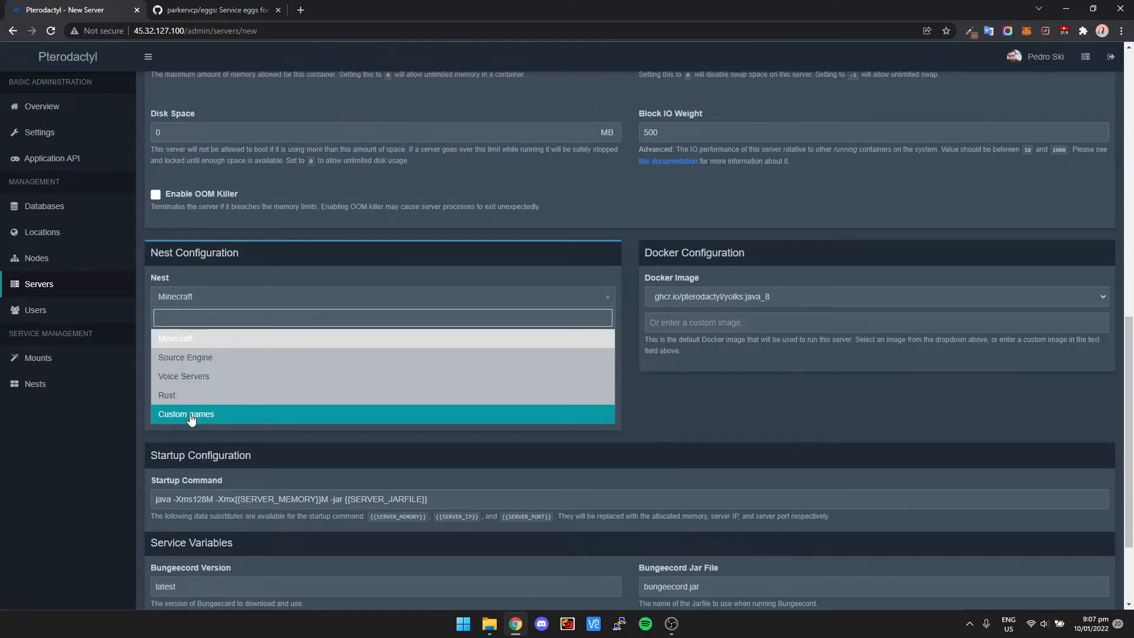
left_click(185, 413)
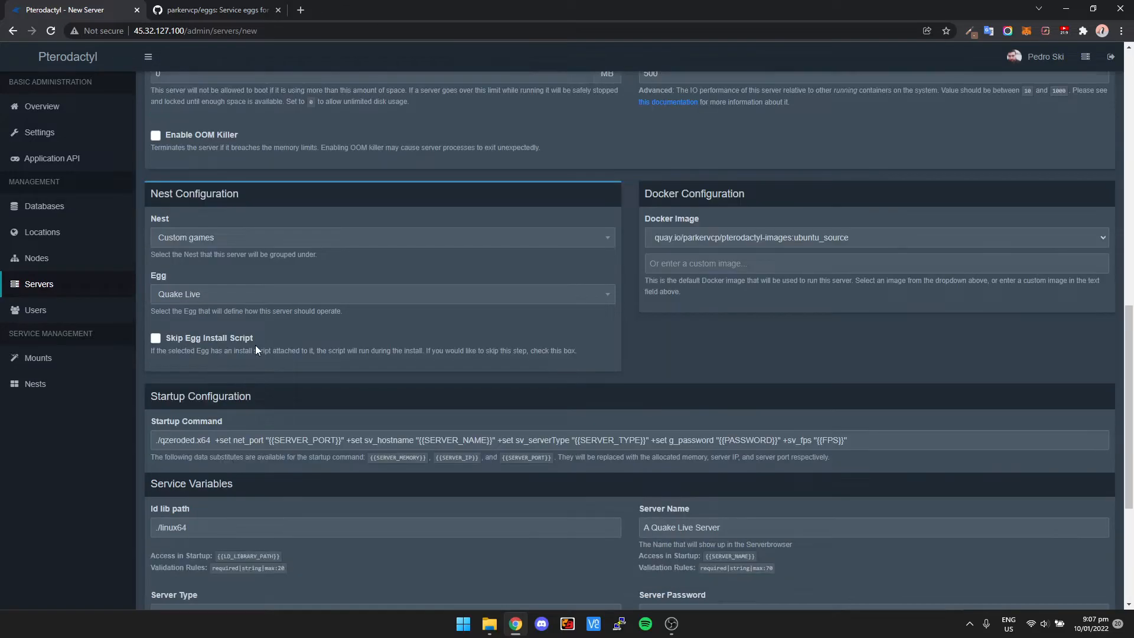
scroll("down", 3)
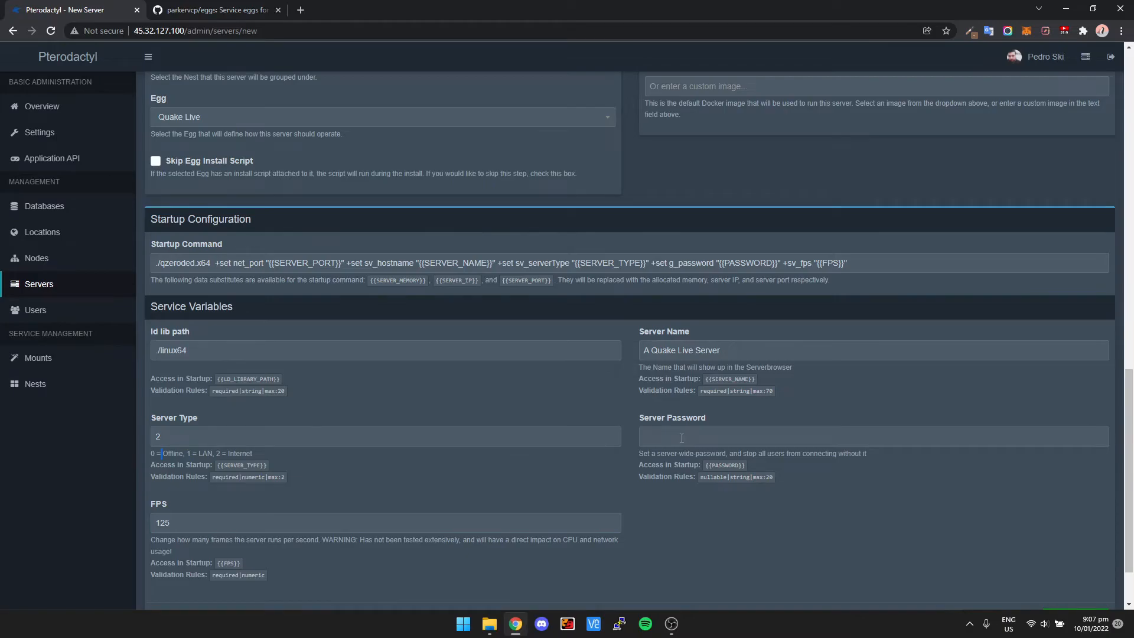
Submit Create Server so Quake Live appears on the dashboard as Installing
scroll("down", 3)
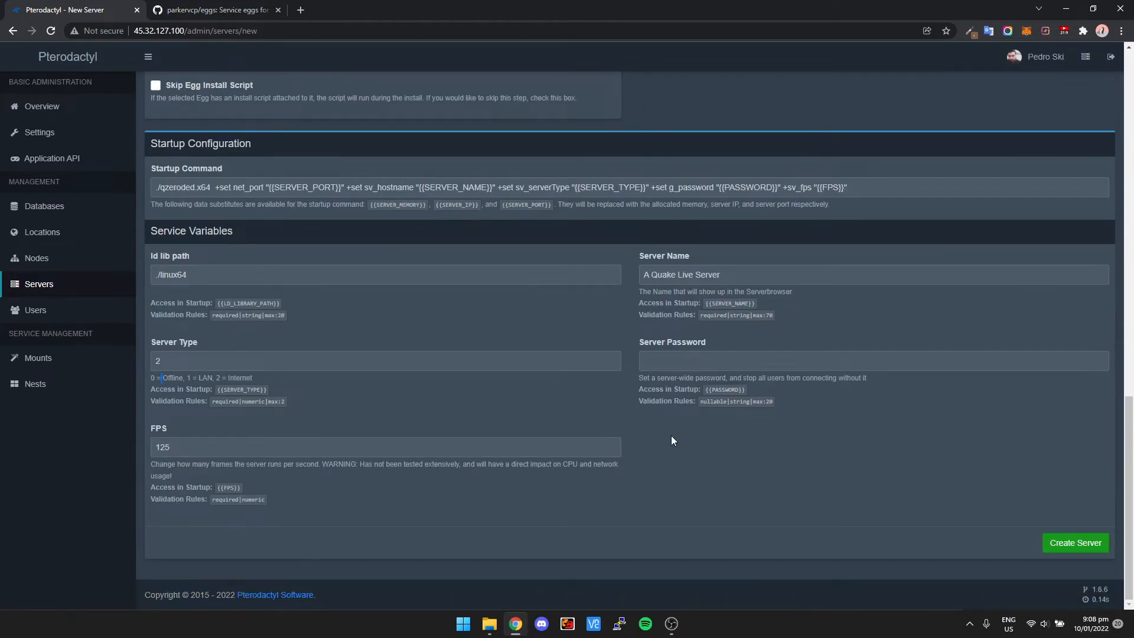
mouse_move(1075, 542)
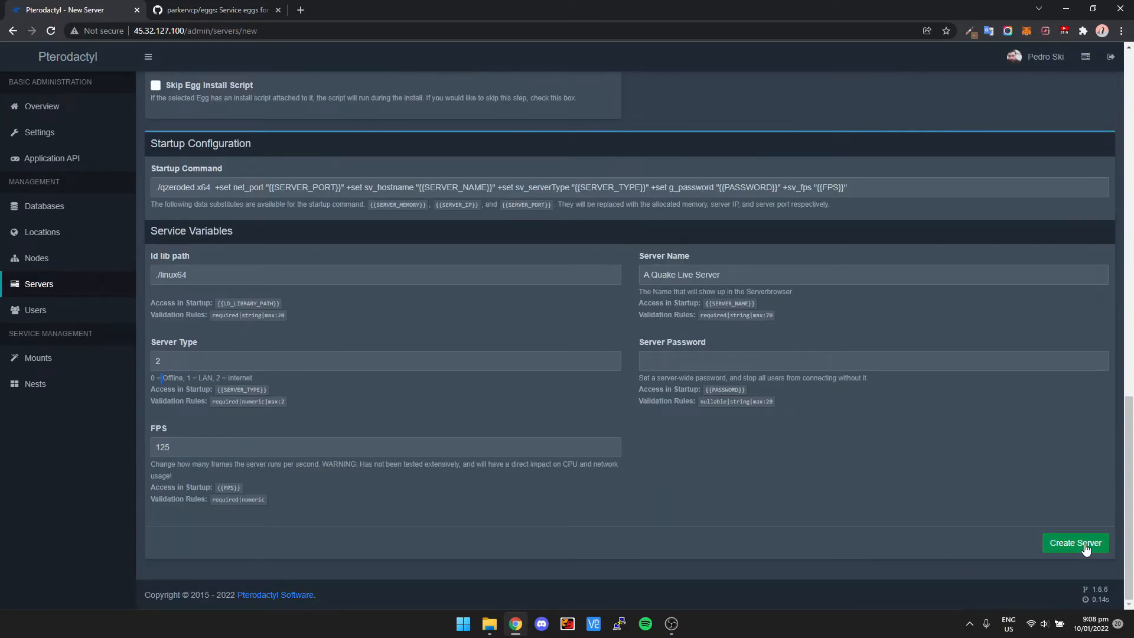
left_click(1074, 542)
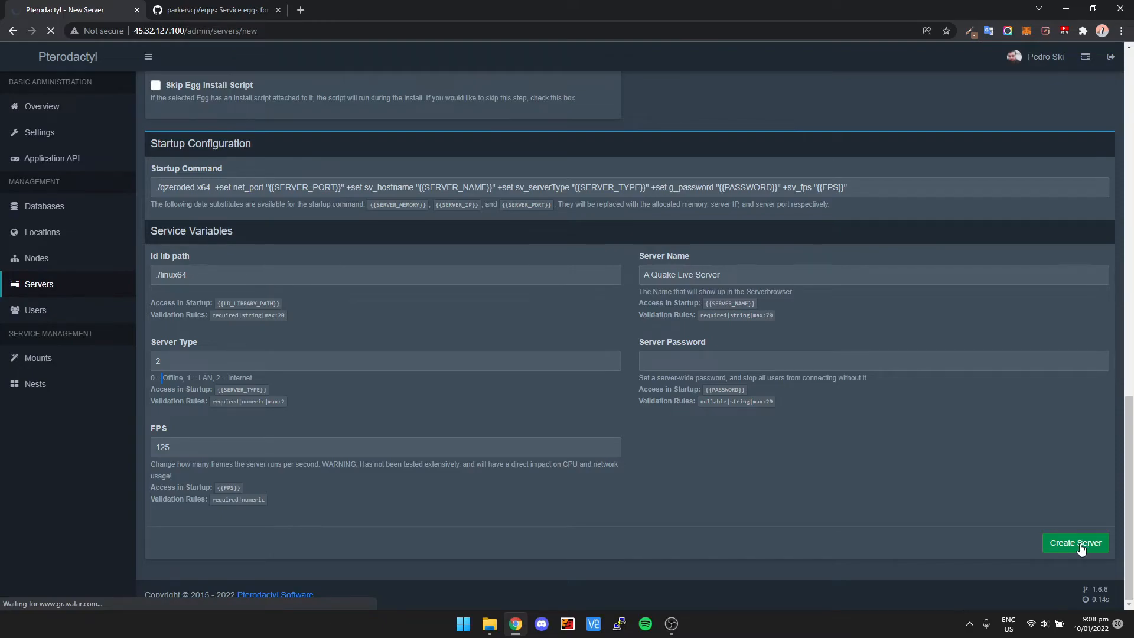
left_click(1075, 542)
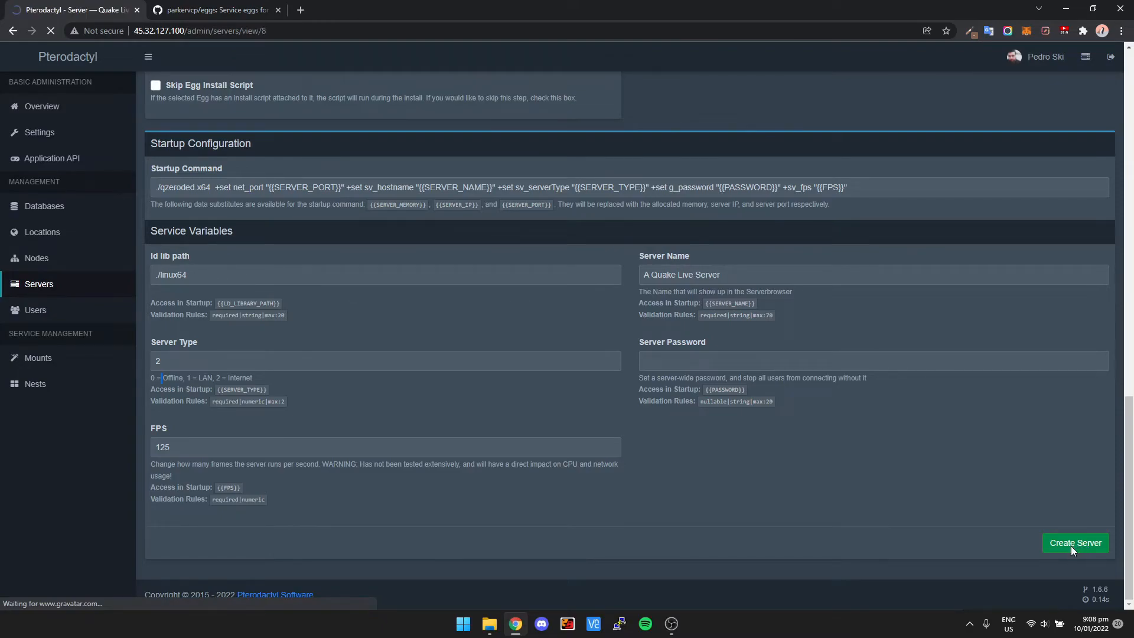
left_click(1074, 542)
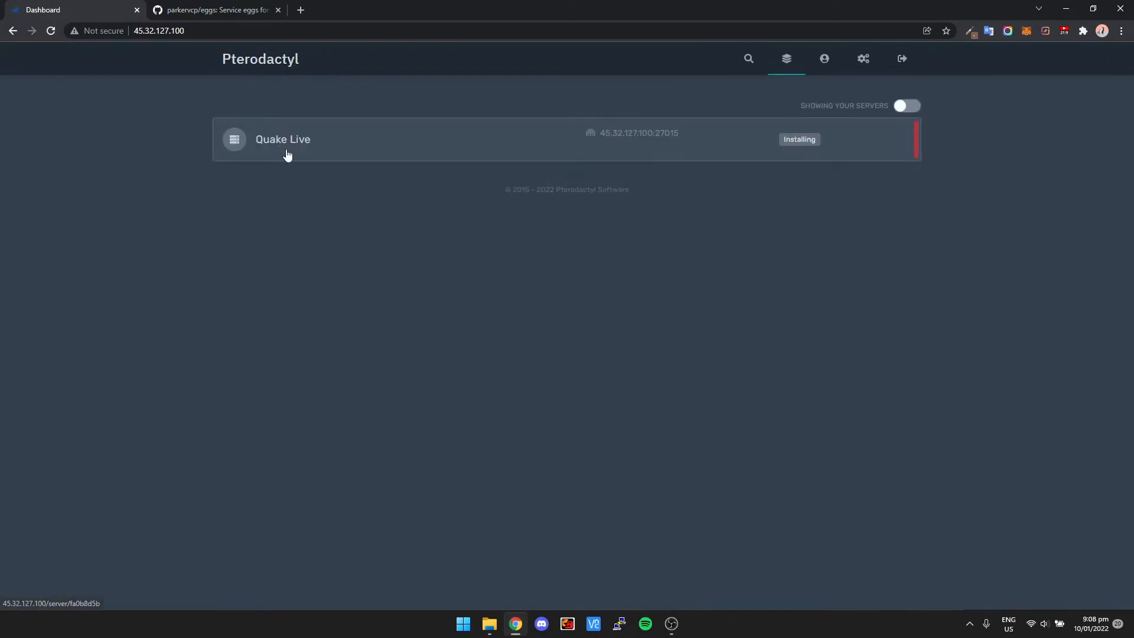
Open the Quake Live server's console from the dashboard while it installs
left_click(282, 139)
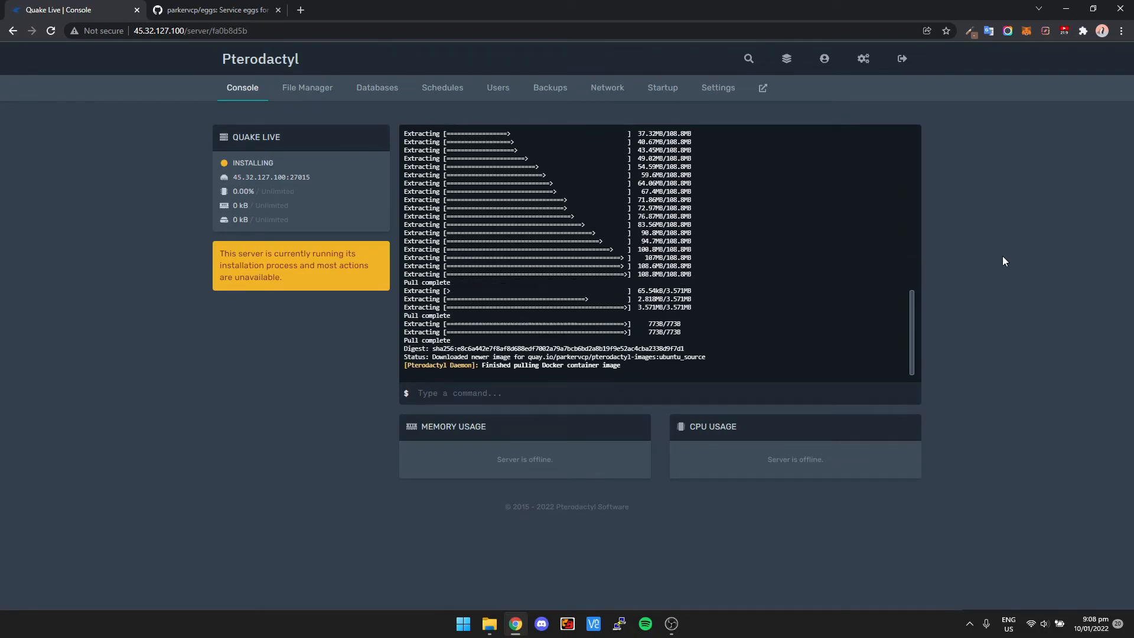
mouse_move(923, 259)
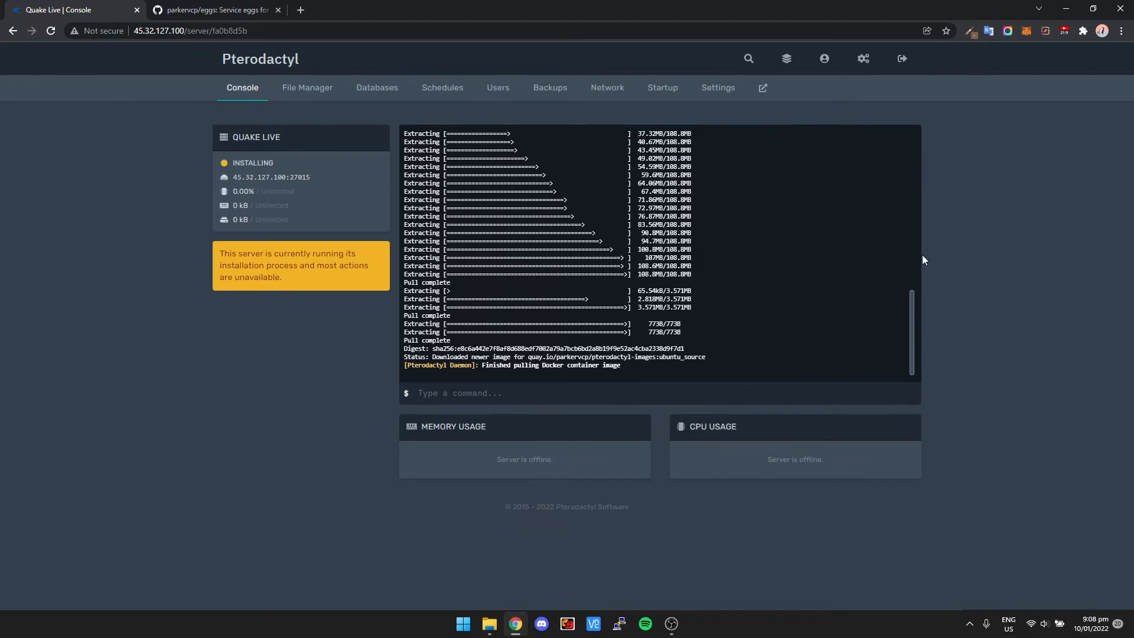
mouse_move(1094, 276)
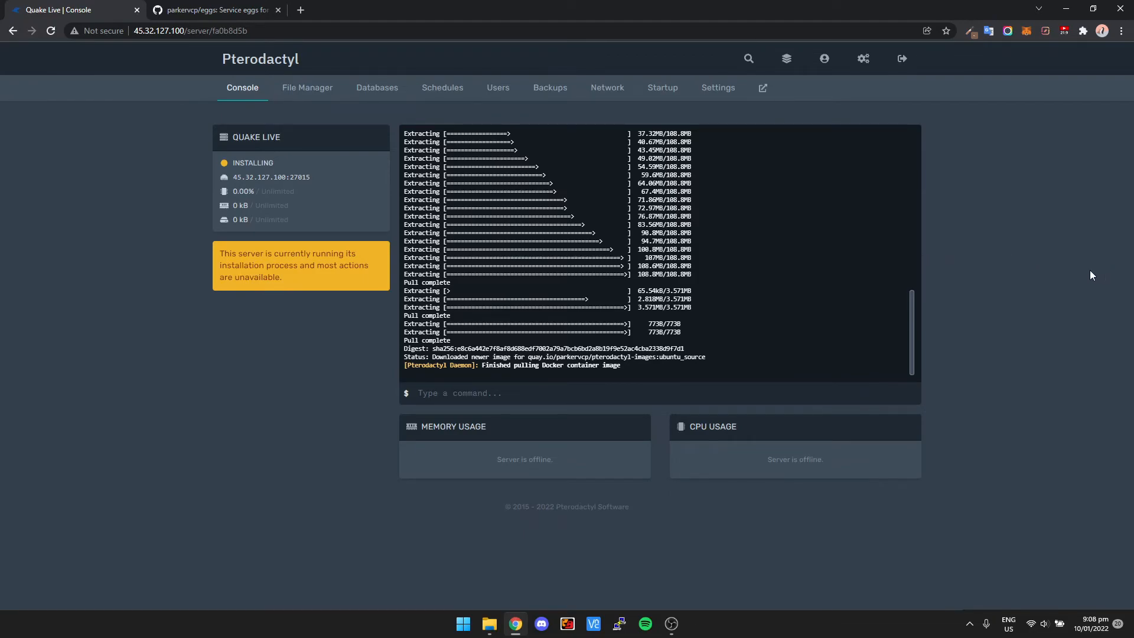
mouse_move(962, 255)
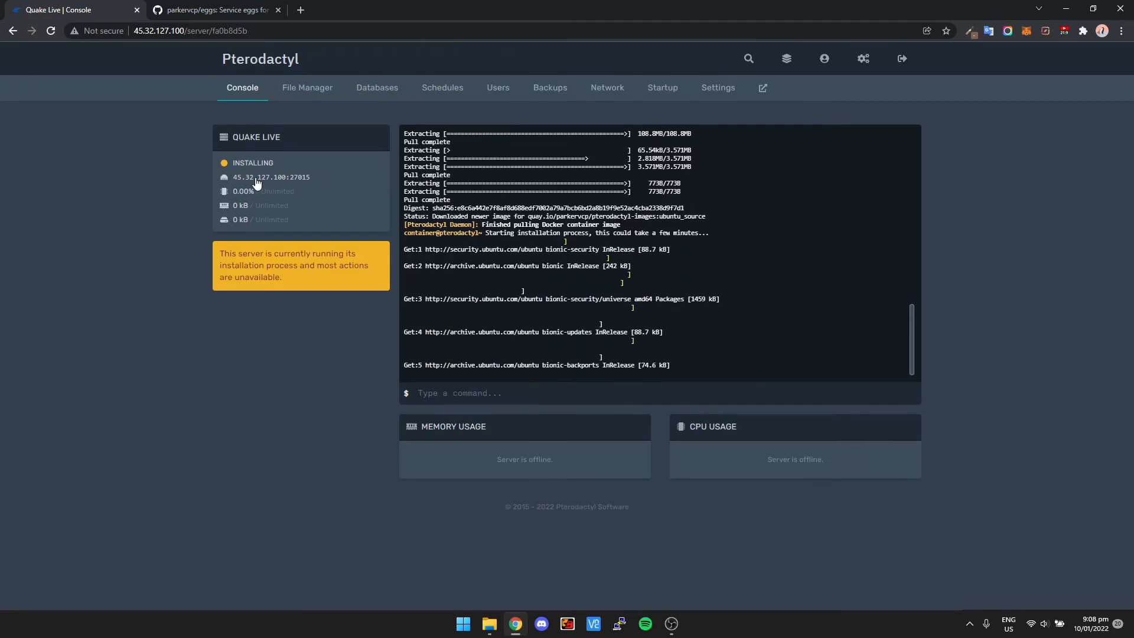
Copy the server address 45.32.127.100:27015 from the info panel while installation runs
left_click(272, 177)
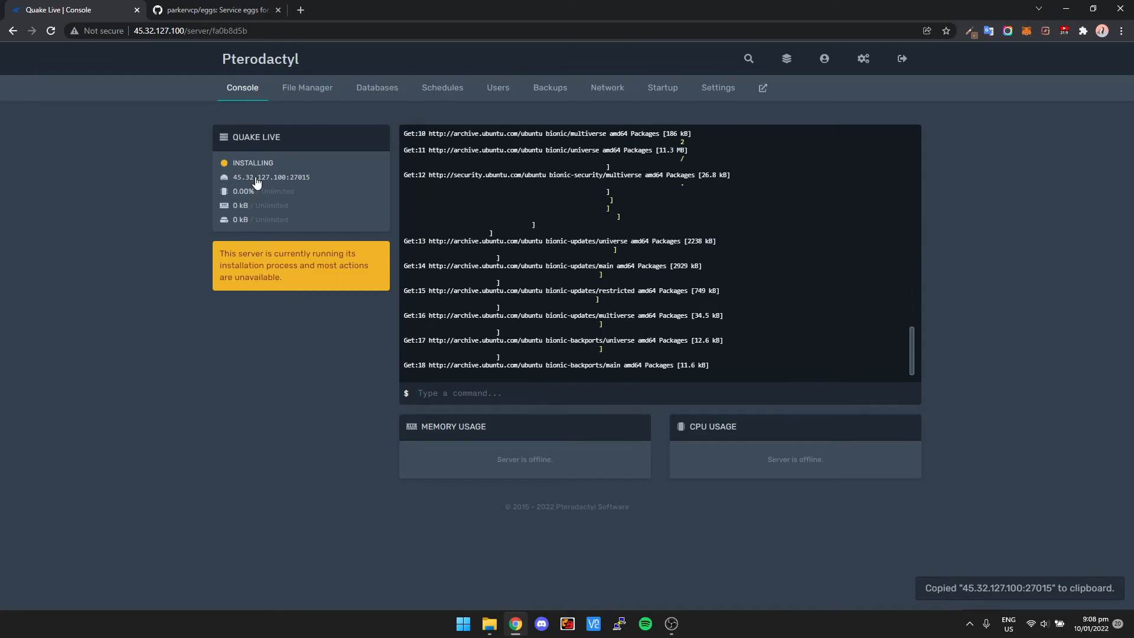